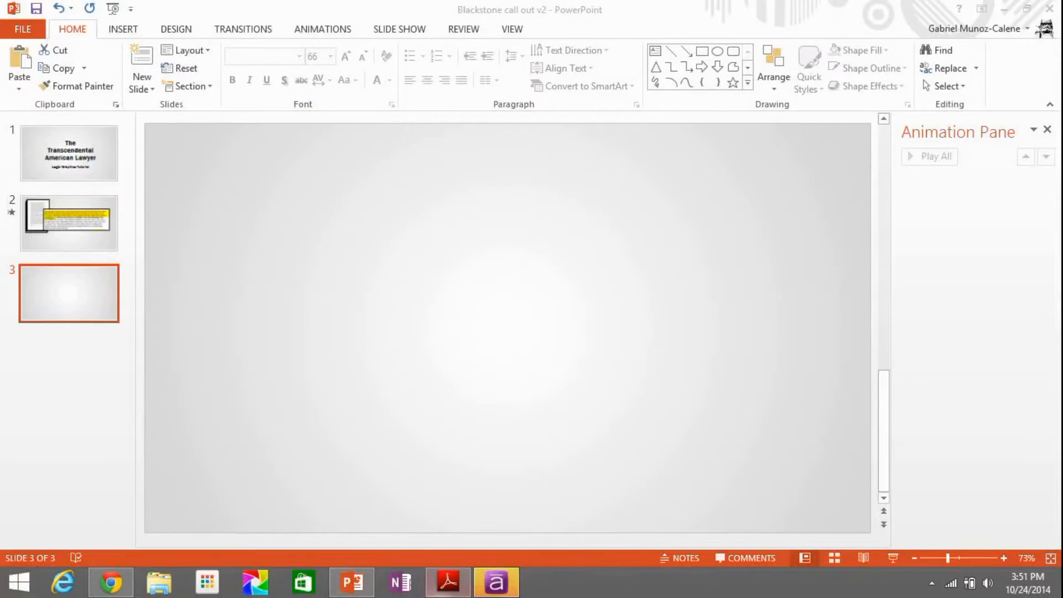
Switch to the Blackstone PDF and page back and scroll to page 64 with the doctrine passage
click(446, 581)
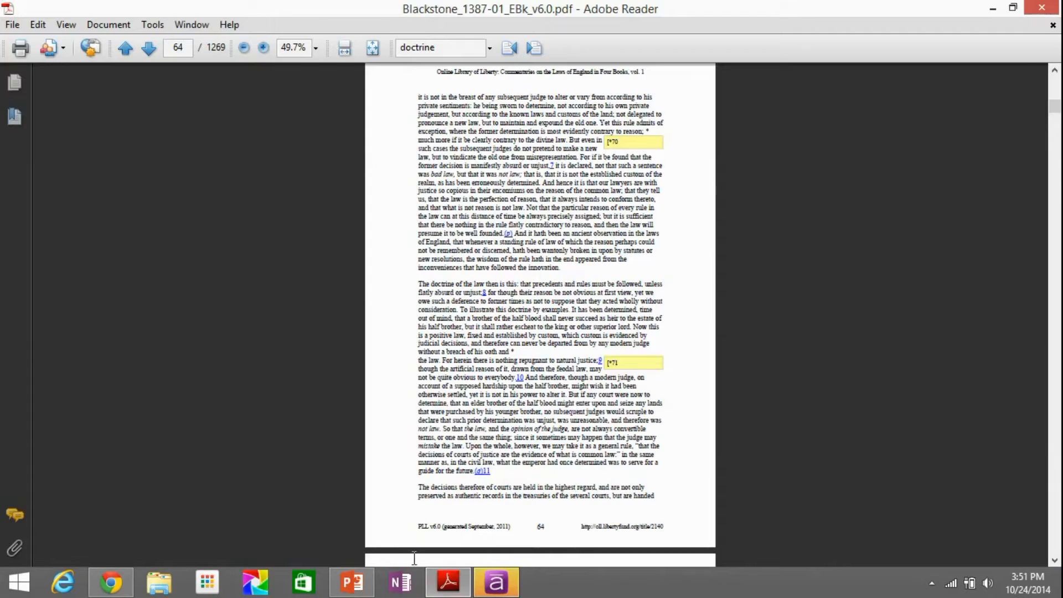
click(125, 48)
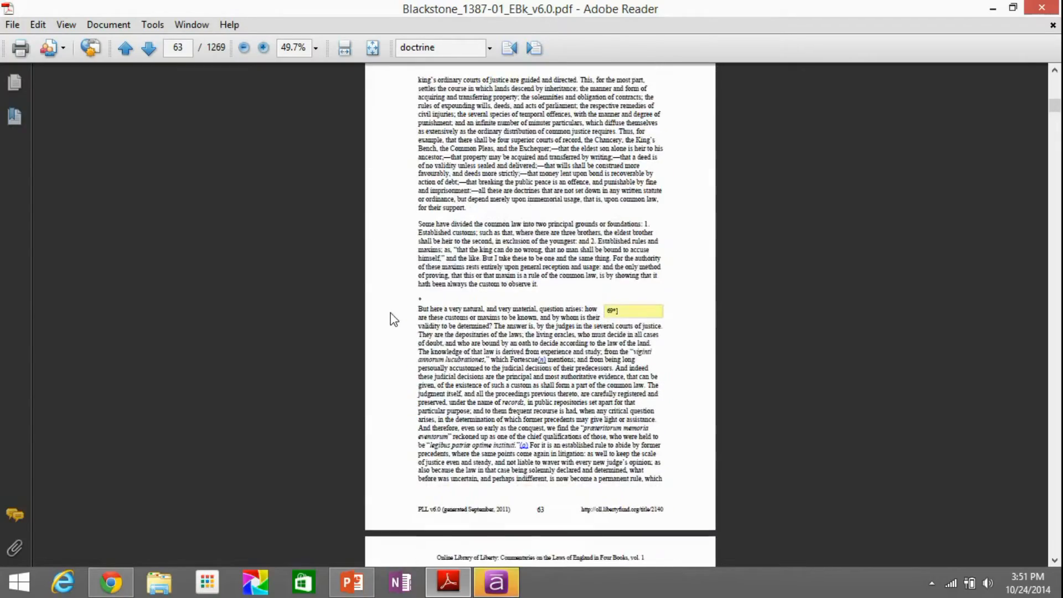
scroll(down, 3)
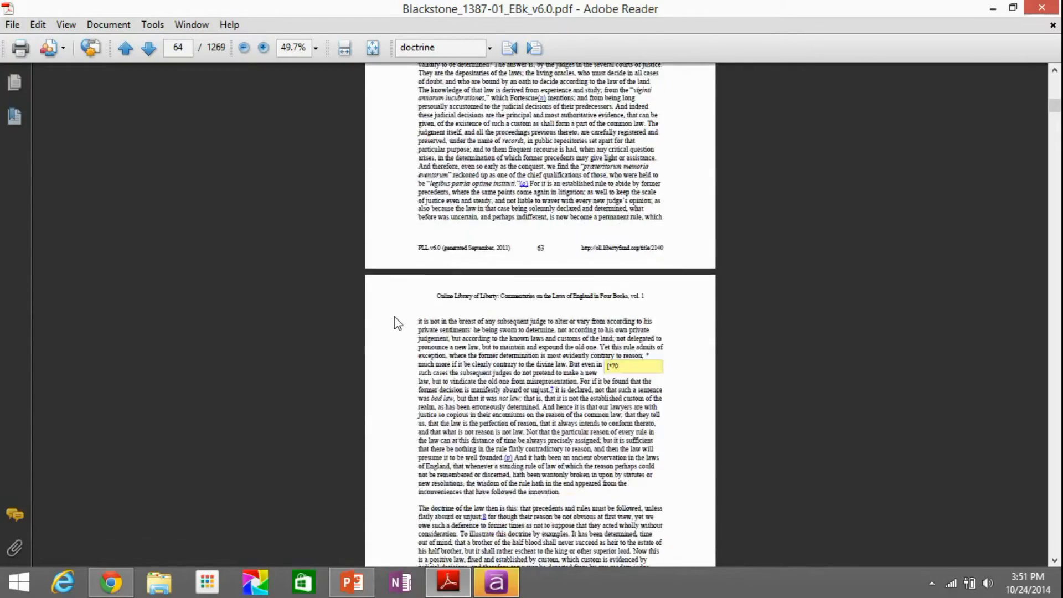
scroll(down, 3)
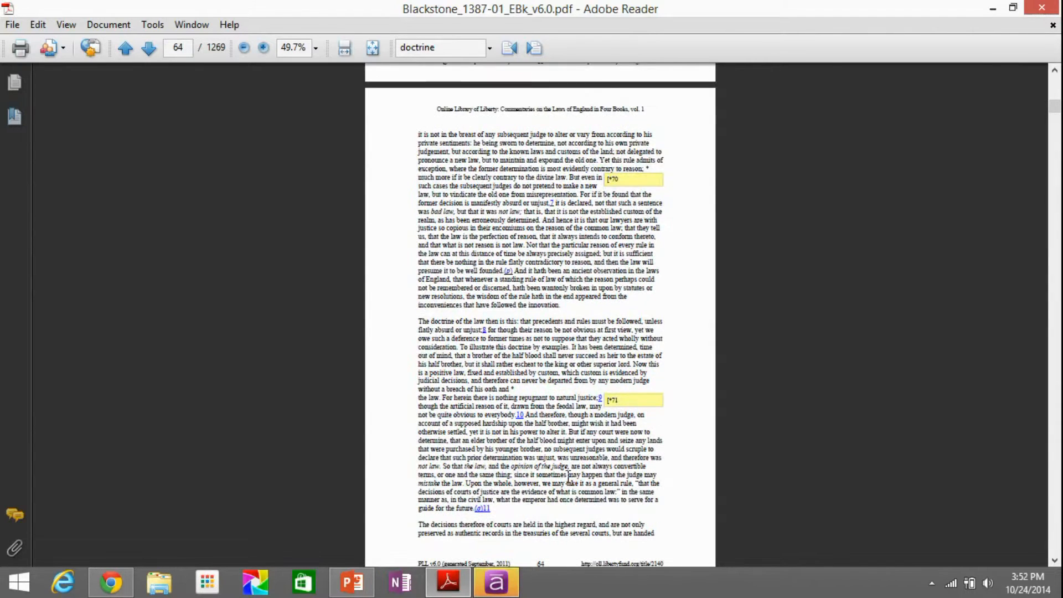
click(243, 48)
text(s)
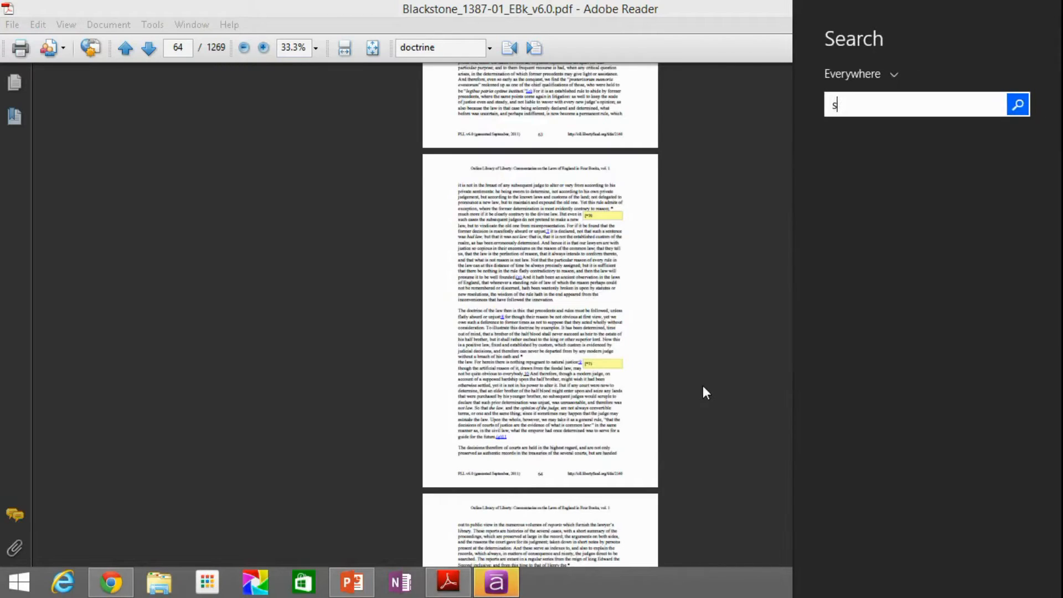
Launch Snipping Tool and capture all of page 64 as a new snip
text(nipping Tool)
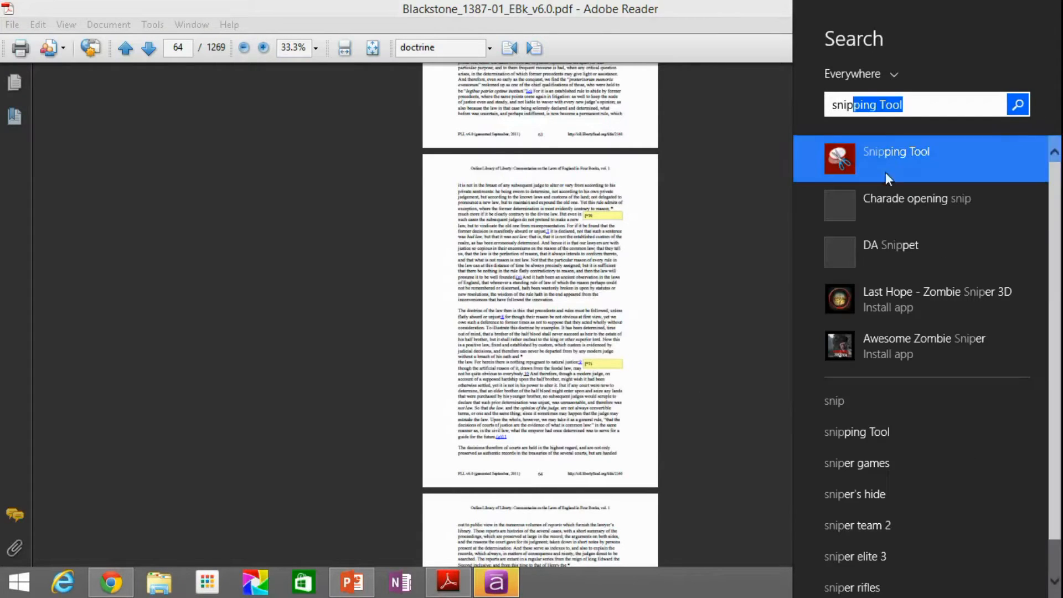
click(895, 152)
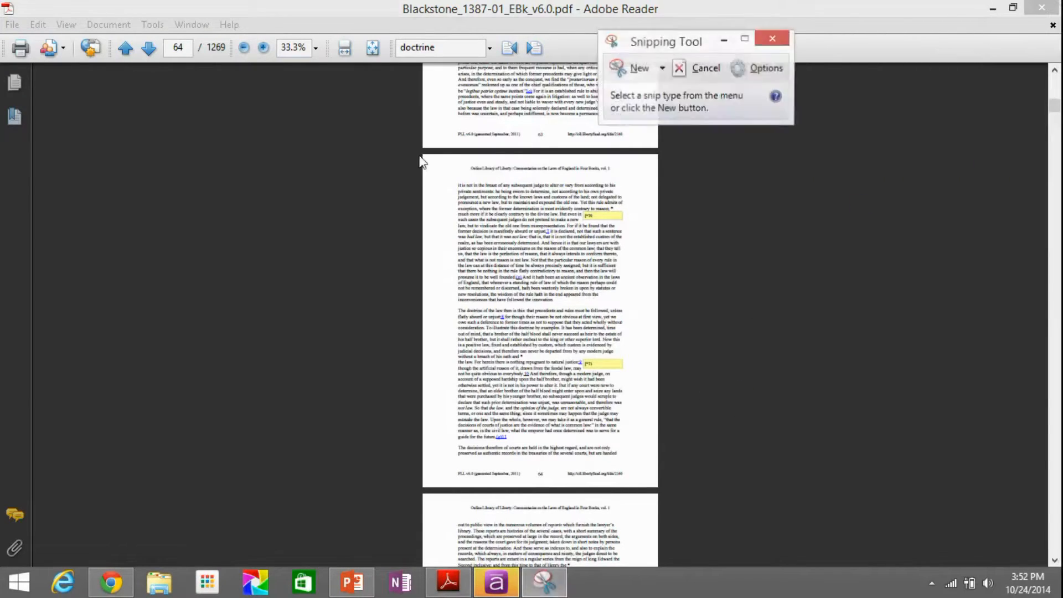
click(772, 37)
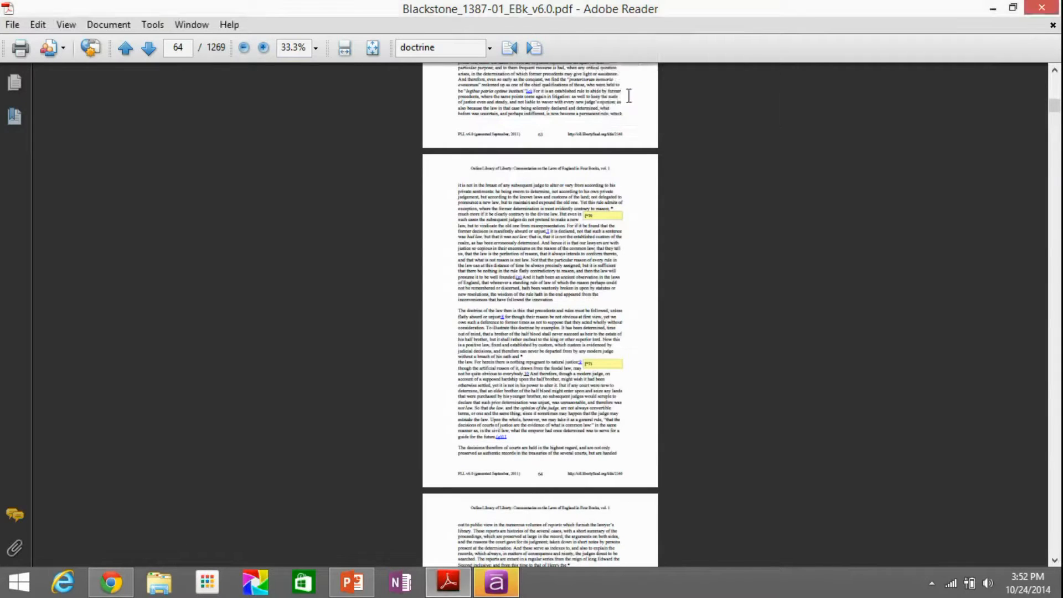
click(495, 581)
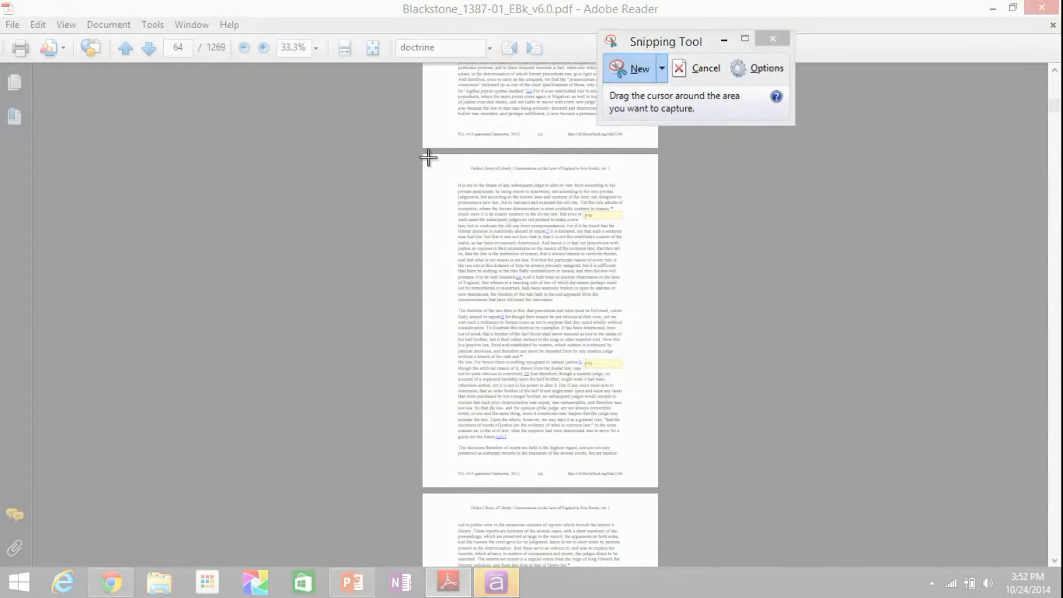
drag(428, 157, 644, 478)
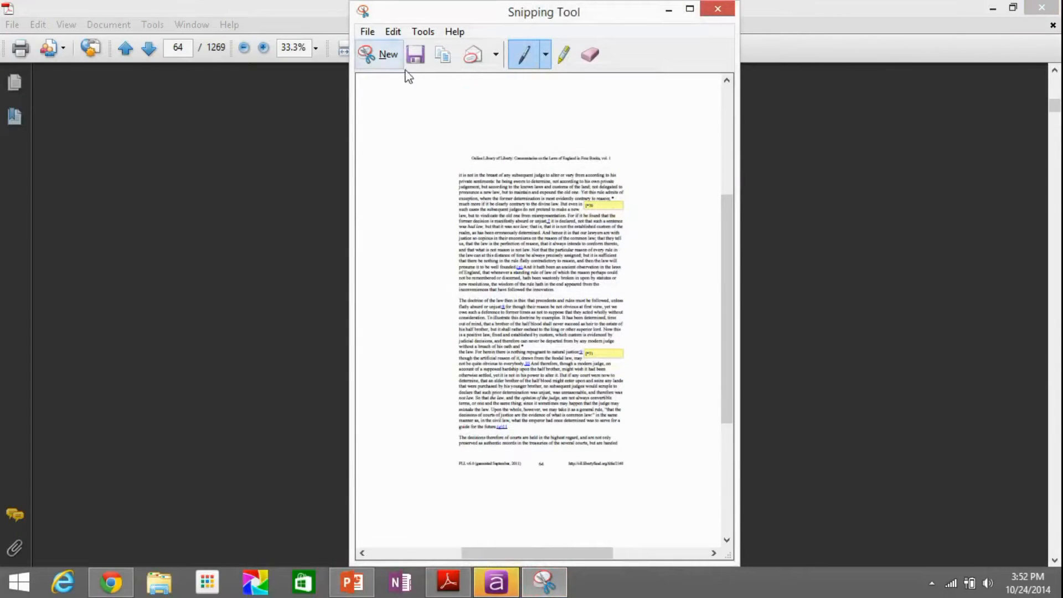
mouse_move(415, 54)
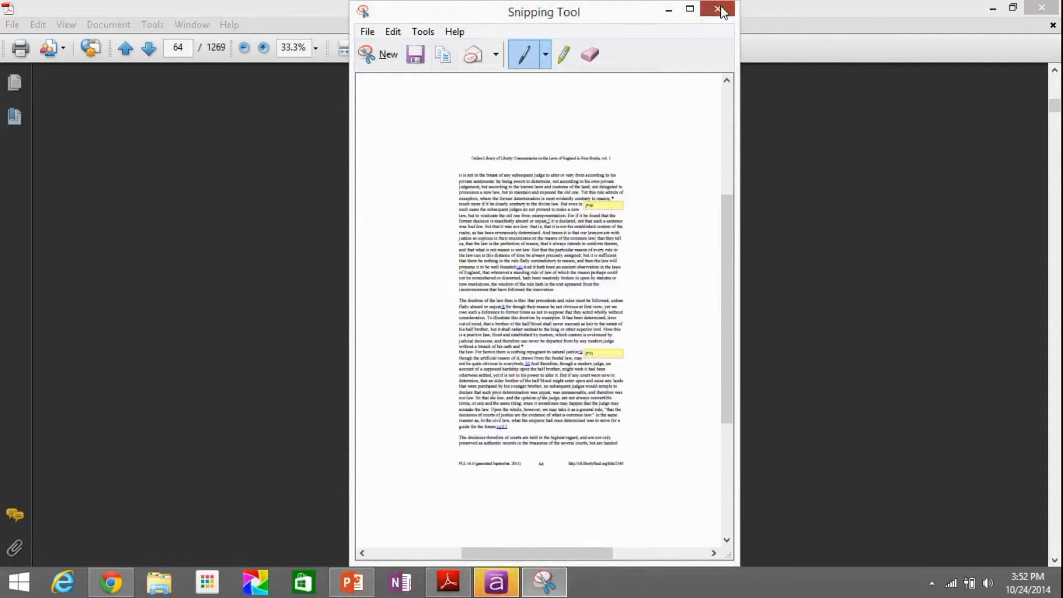
Close Snipping Tool and discard the capture without saving a file
click(716, 9)
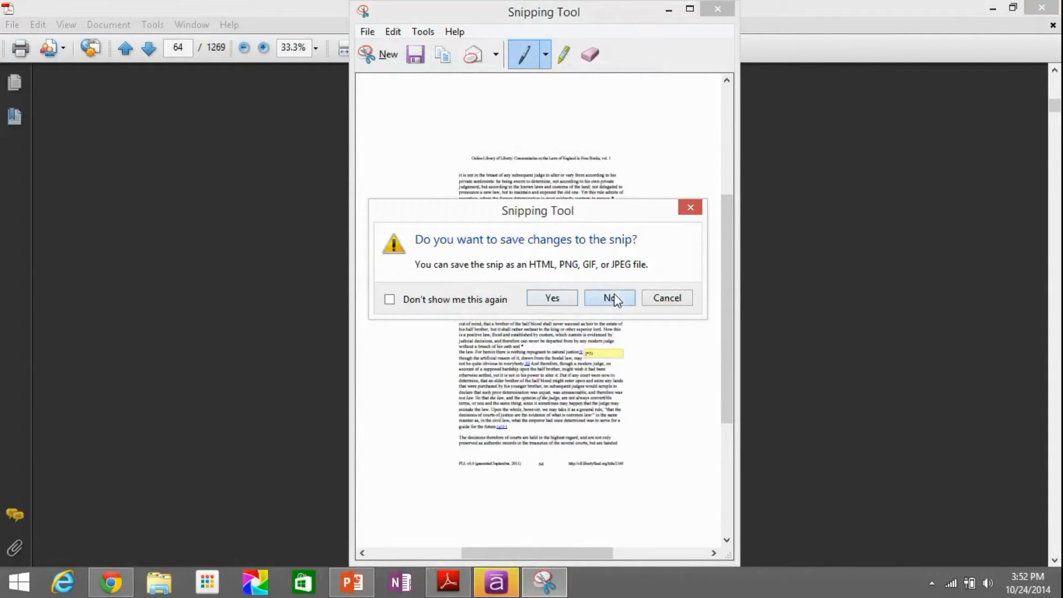
click(607, 298)
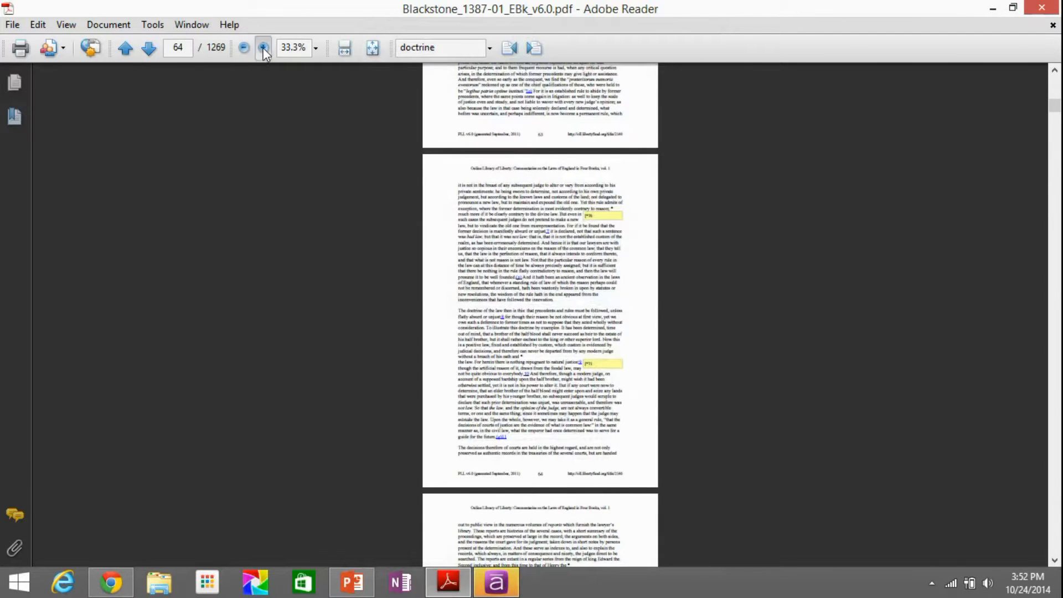
Zoom page 64 to 49.7% so it fills the window height, then copy the page image
click(263, 47)
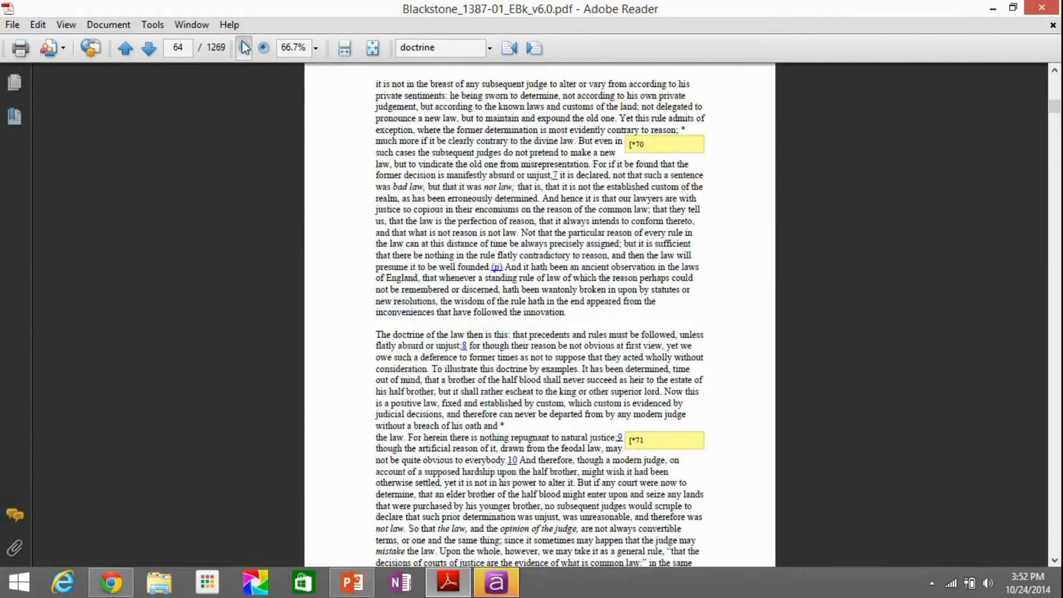
click(243, 47)
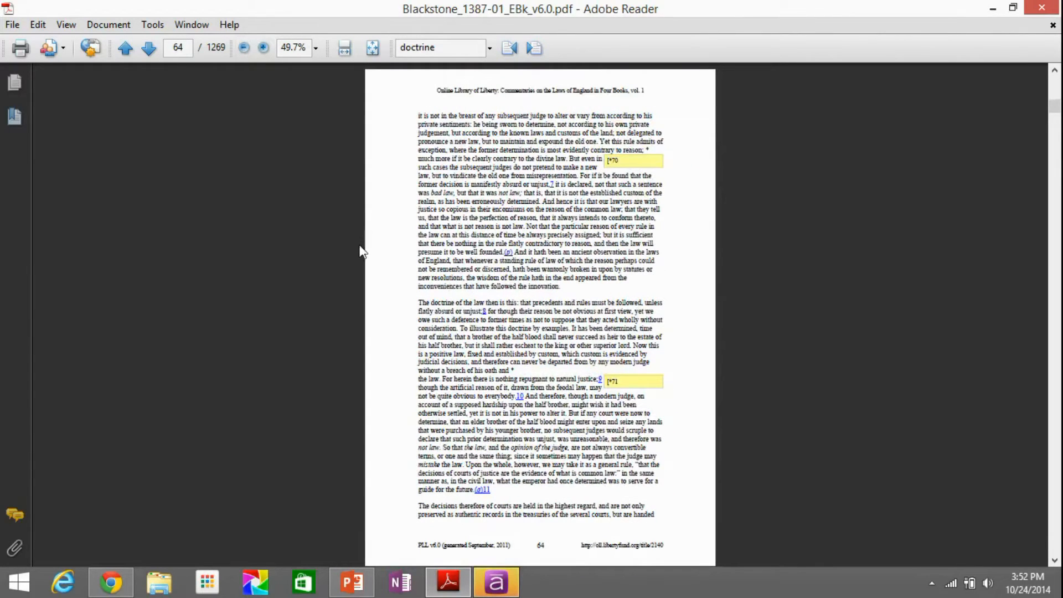
click(151, 24)
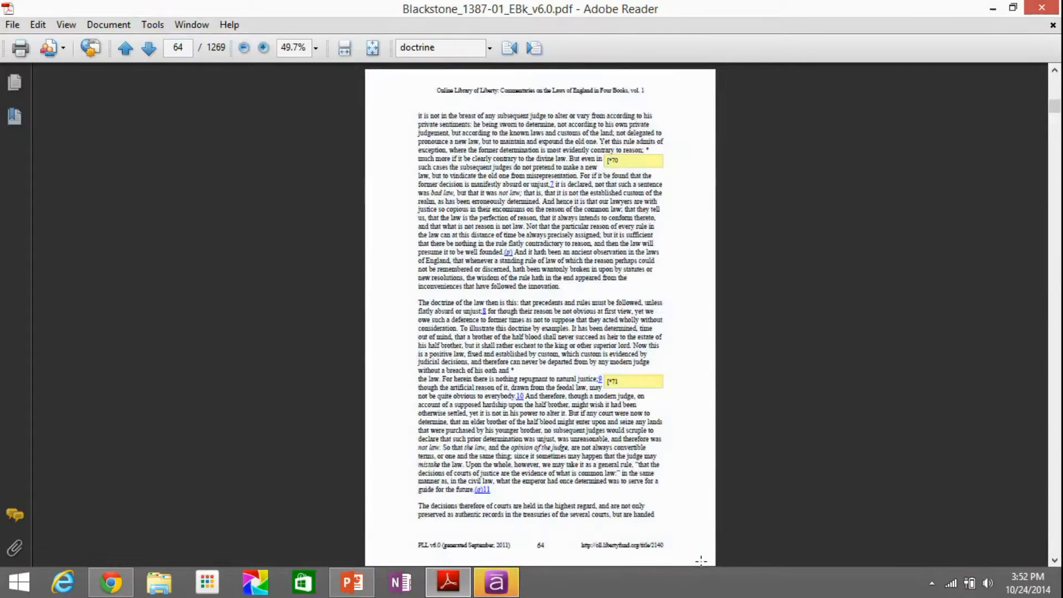
key(ctrl+c)
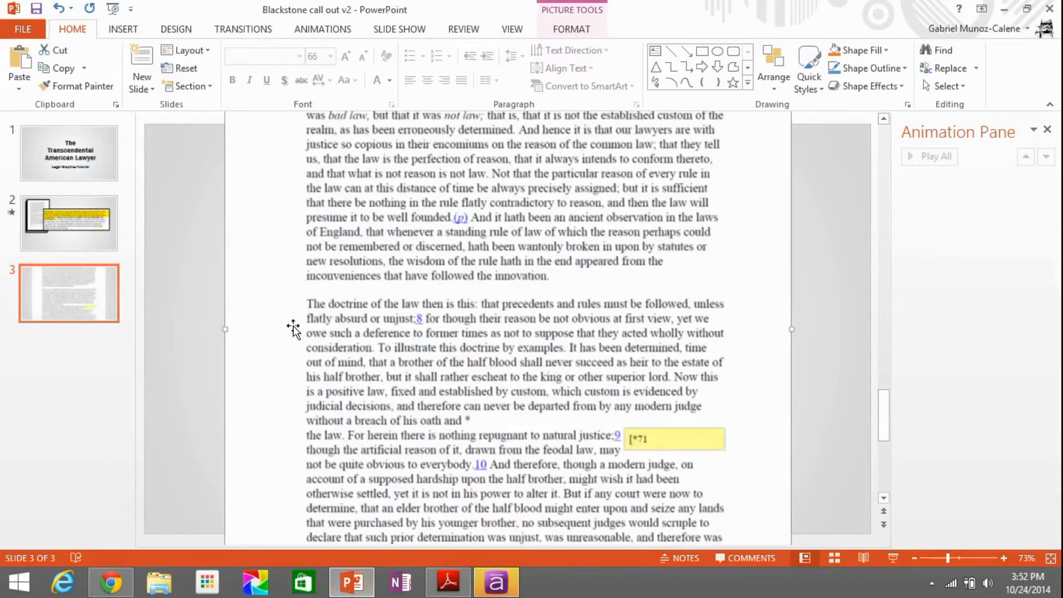
Scroll up on slide 3 while fitting the pasted page image
scroll(up, 3)
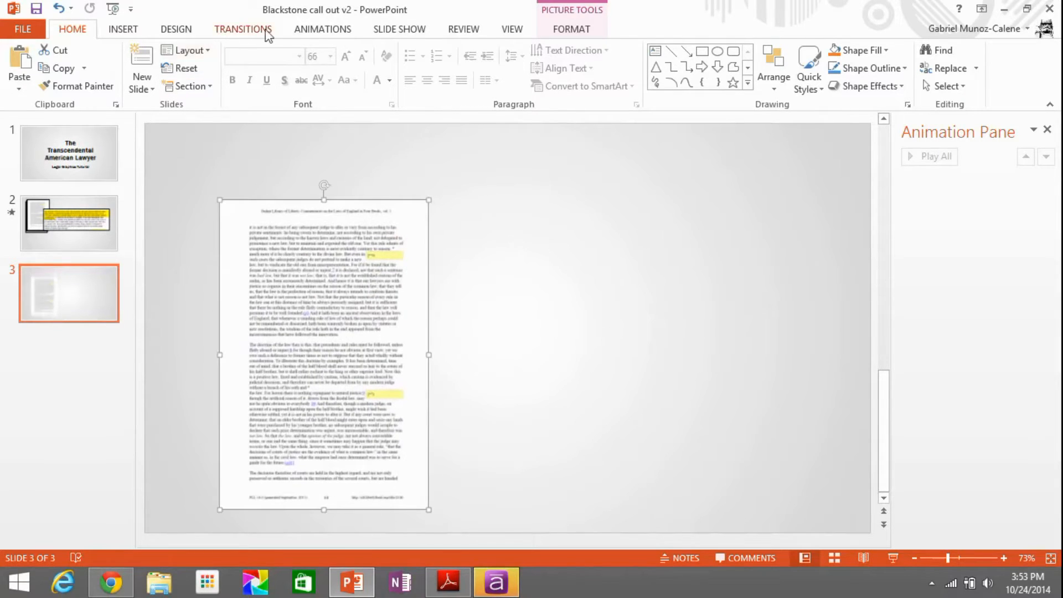
Outline the page picture in a dark colour and start the stacked-pages effect
click(571, 29)
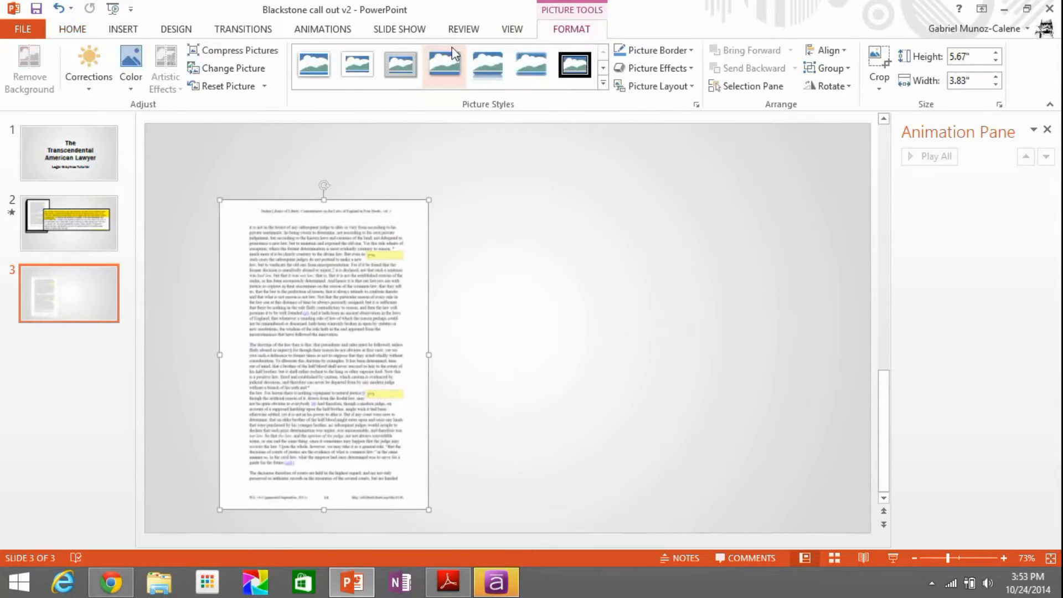
click(651, 50)
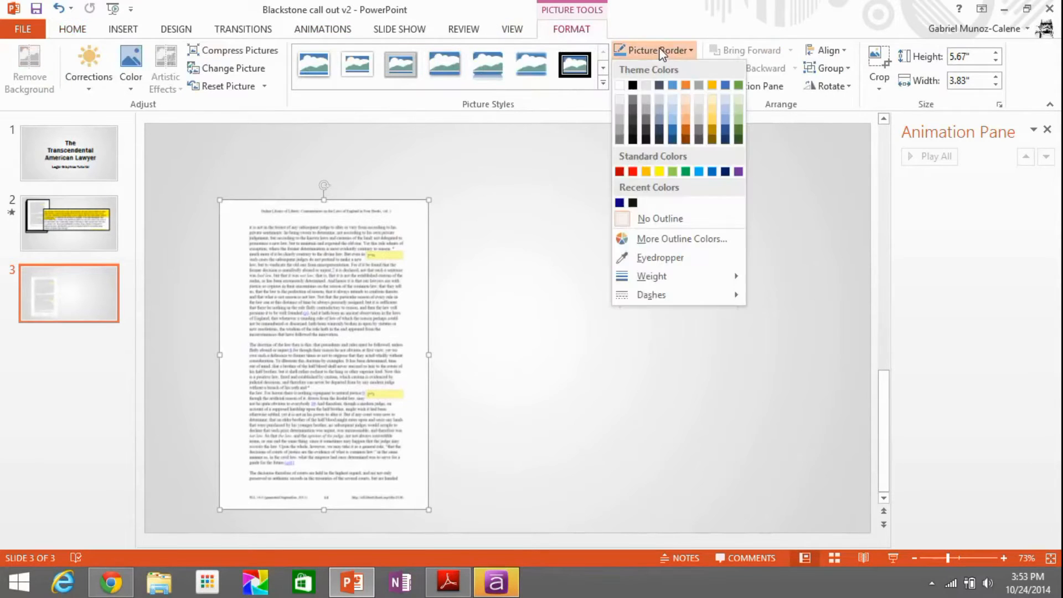
click(653, 50)
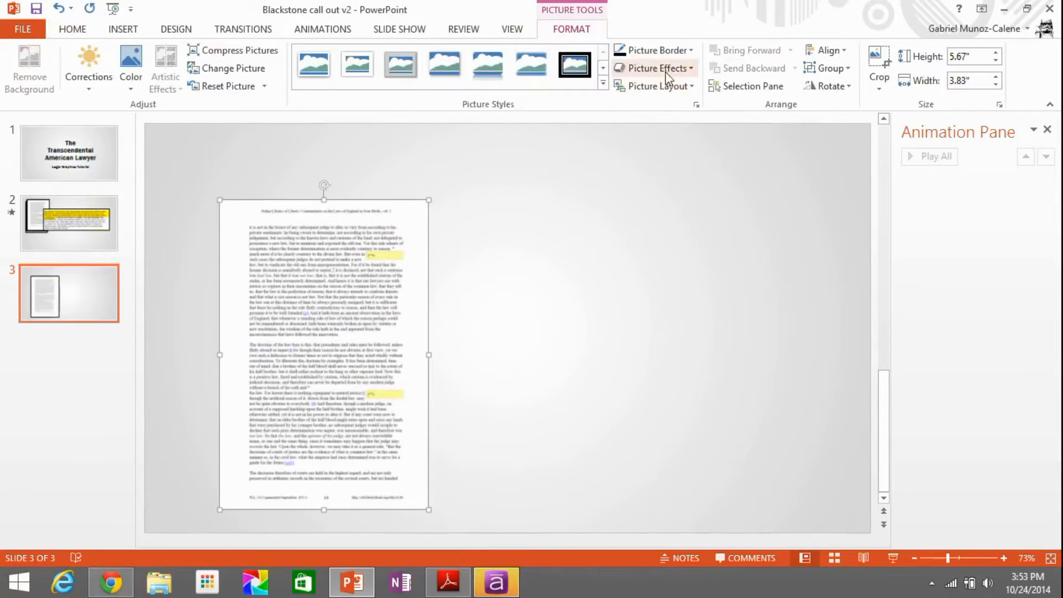
click(653, 67)
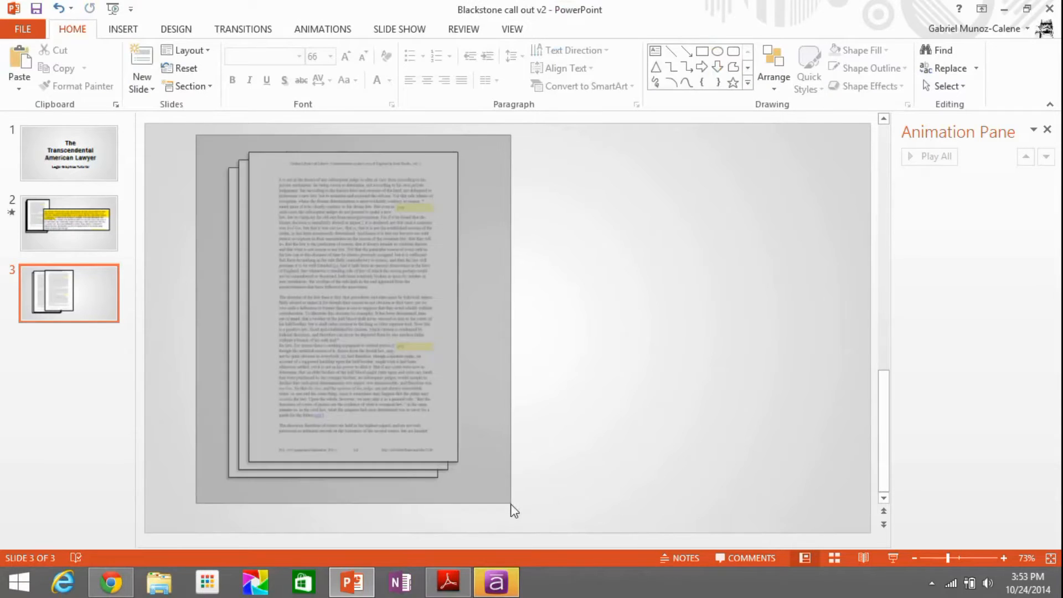
Select the three stacked page pictures and group them into one object
click(325, 338)
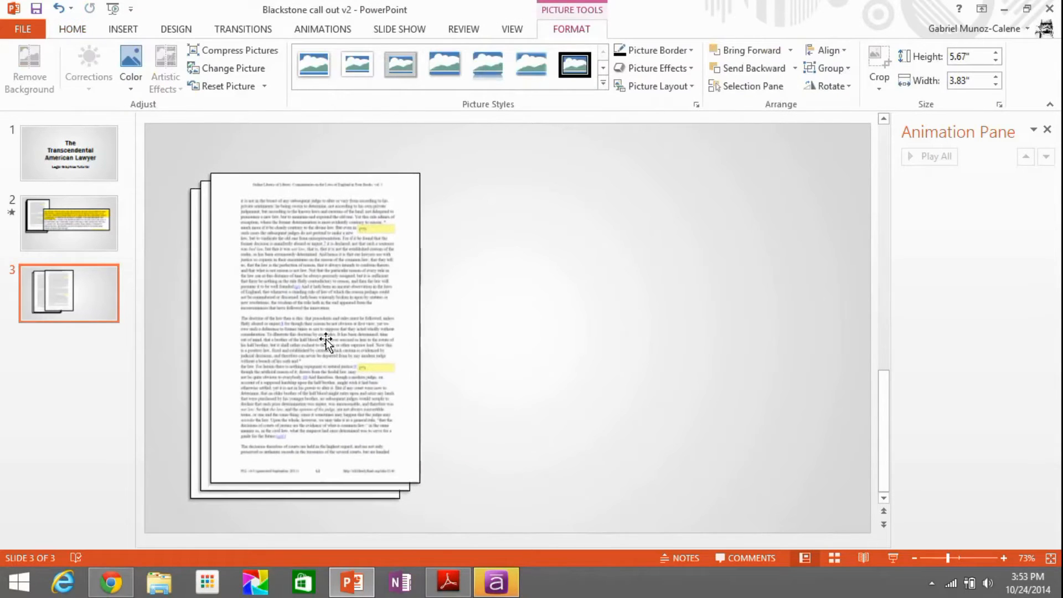
right_click(327, 341)
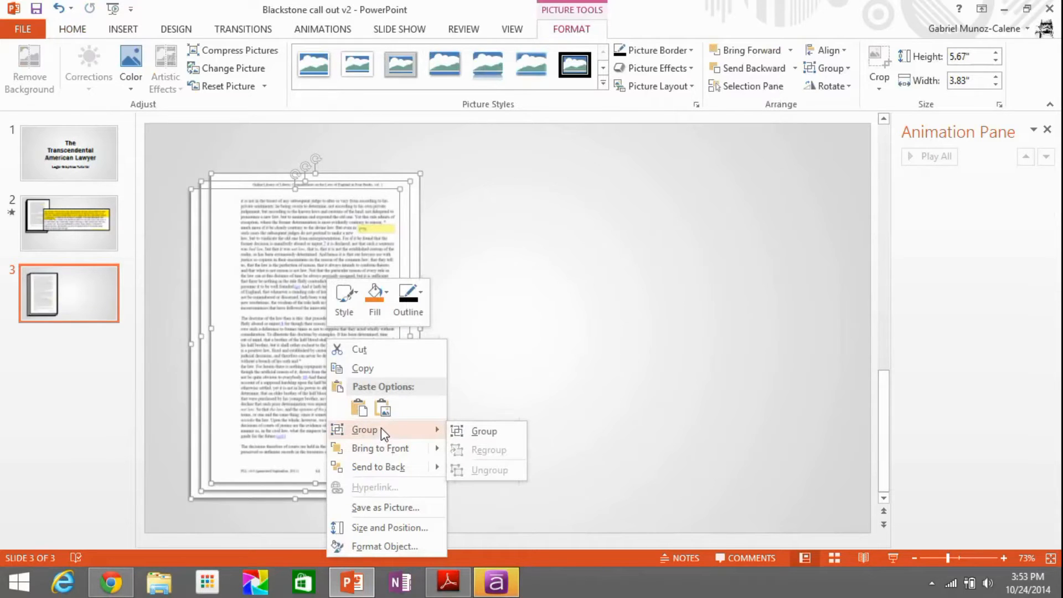
click(275, 292)
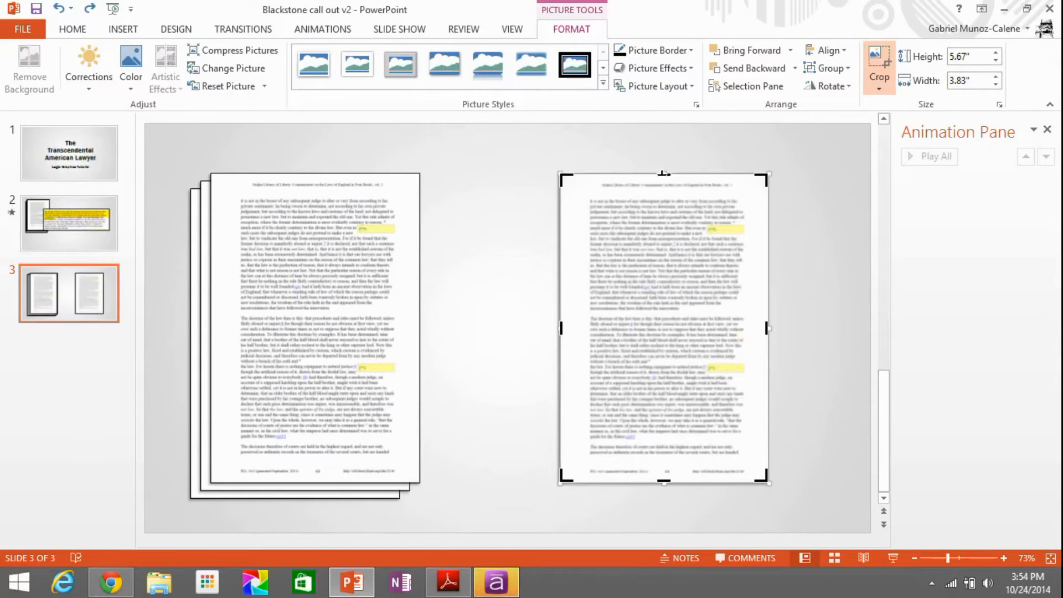
Crop the page copy top and bottom to just the doctrine paragraph and tighten its bottom edge
drag(663, 174, 663, 306)
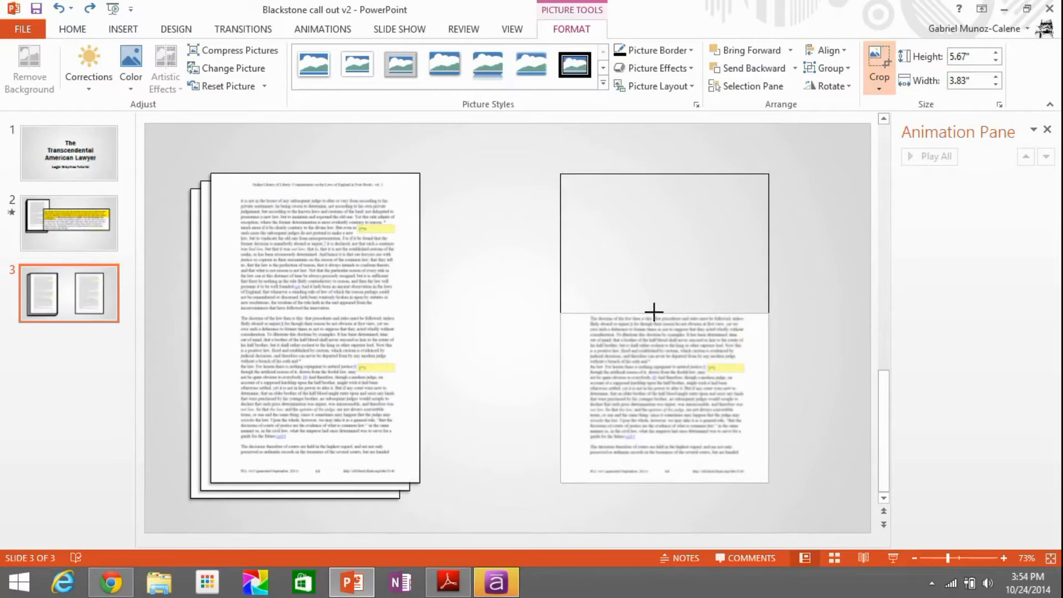
drag(654, 312, 664, 482)
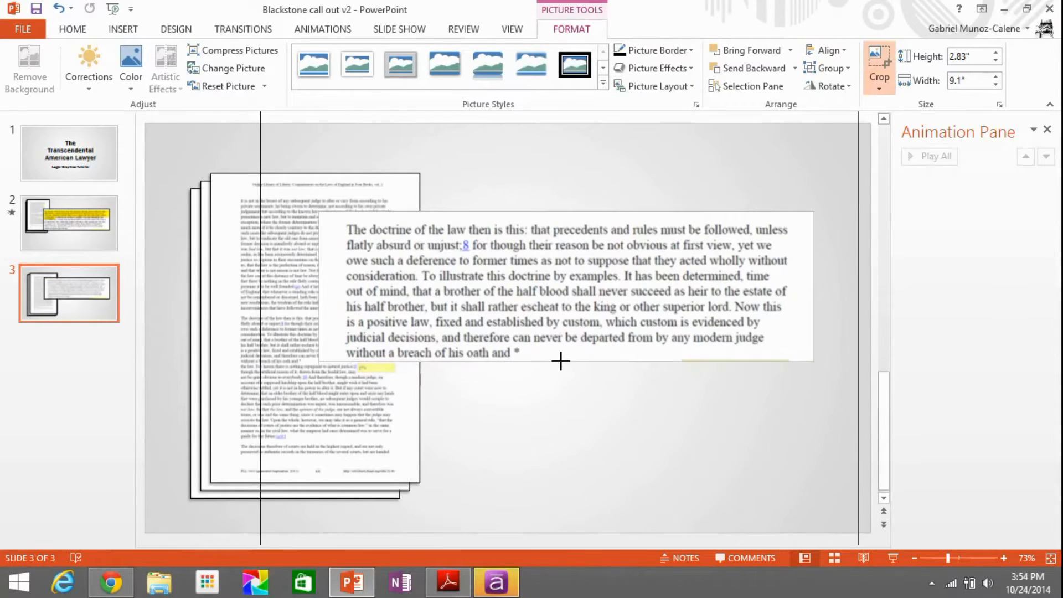
drag(566, 361, 565, 355)
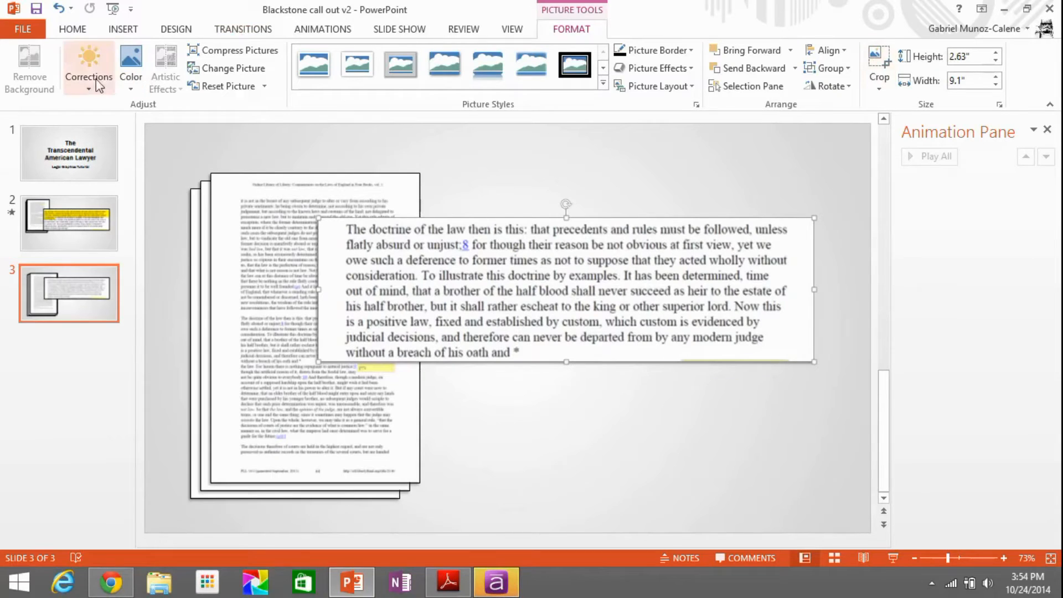
Bring up the brightness and contrast presets for the duplicated callout
click(88, 68)
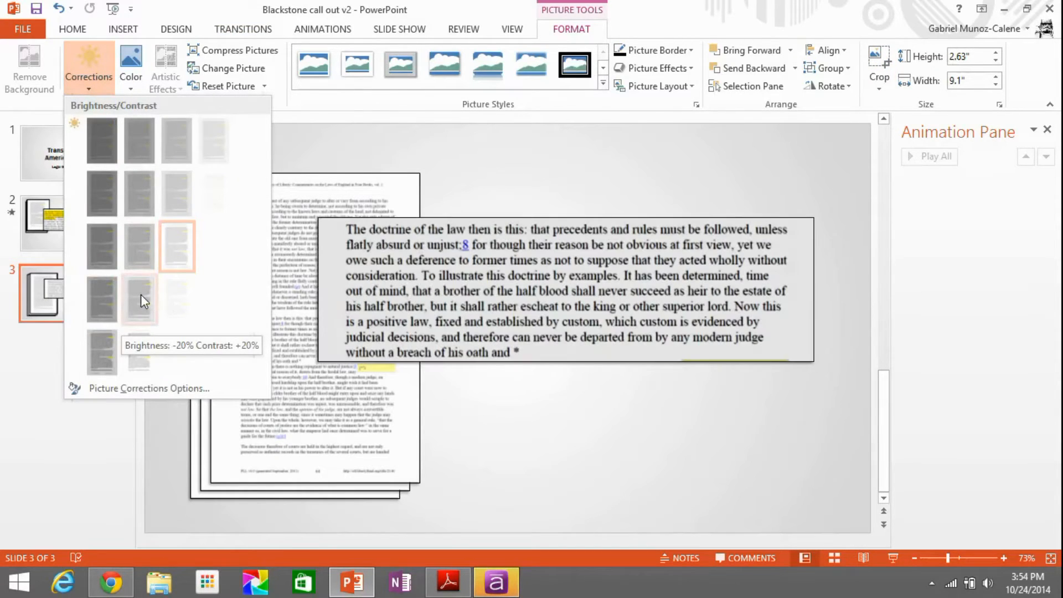
mouse_move(139, 352)
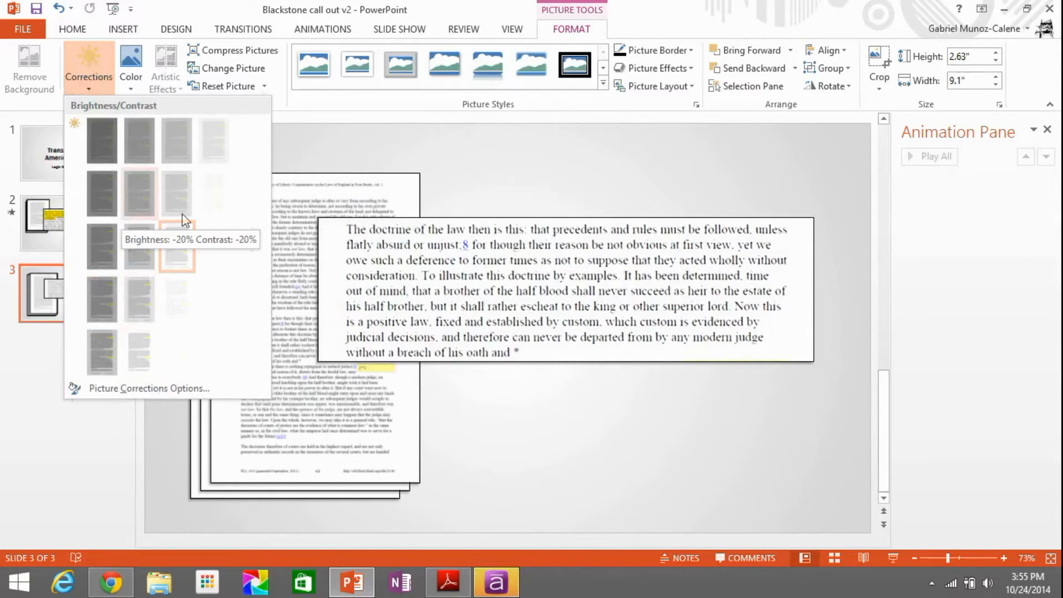
mouse_move(213, 245)
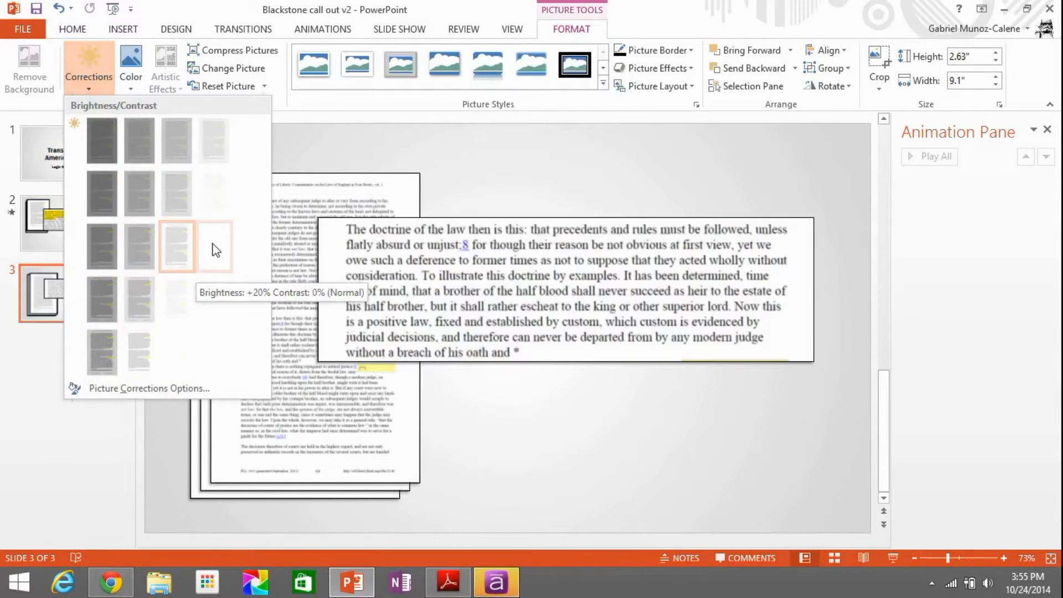
mouse_move(140, 351)
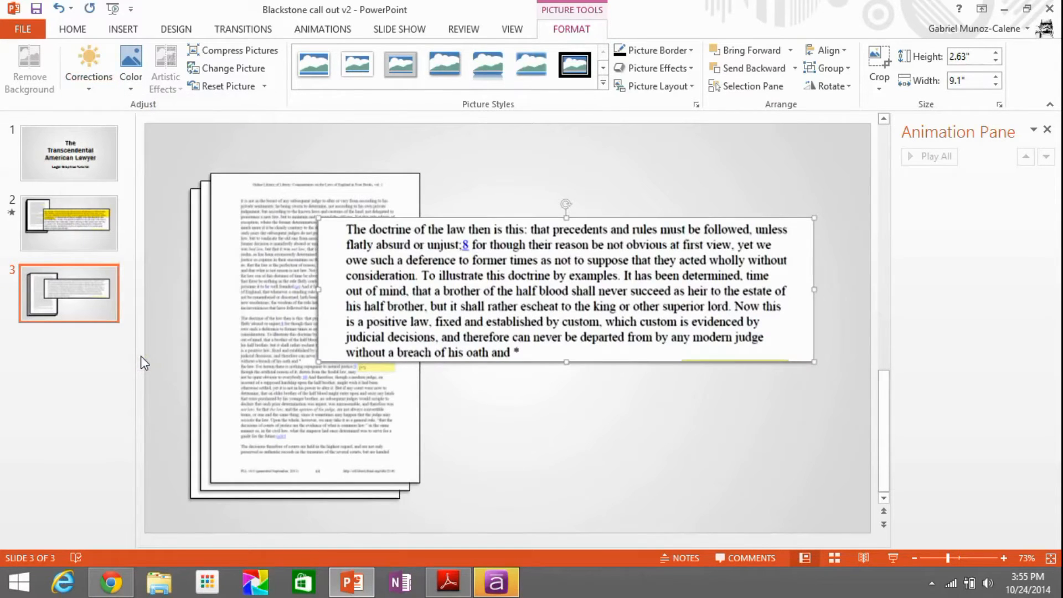
mouse_move(175, 334)
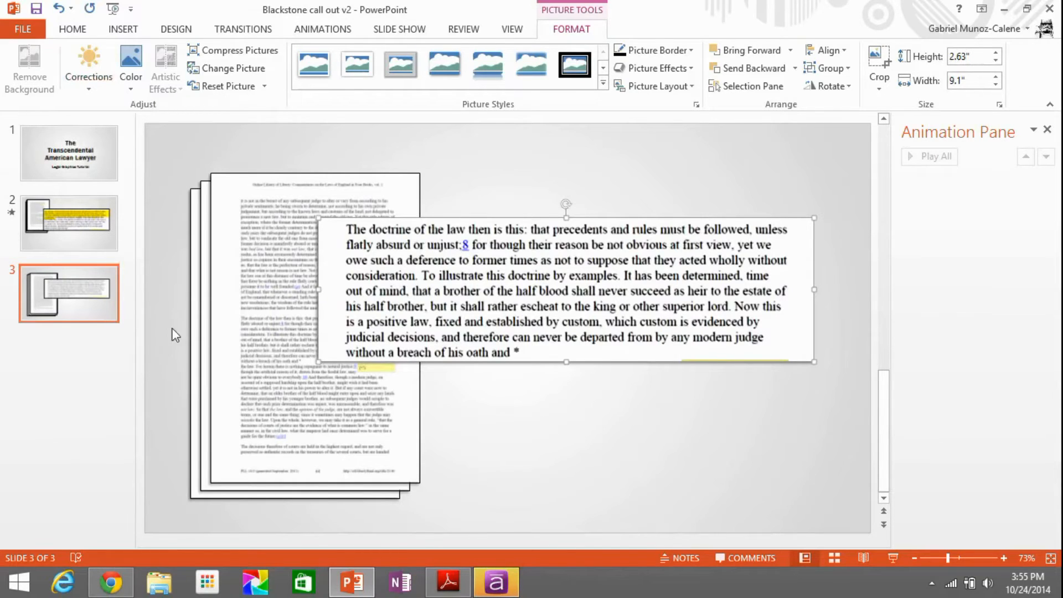
mouse_move(554, 291)
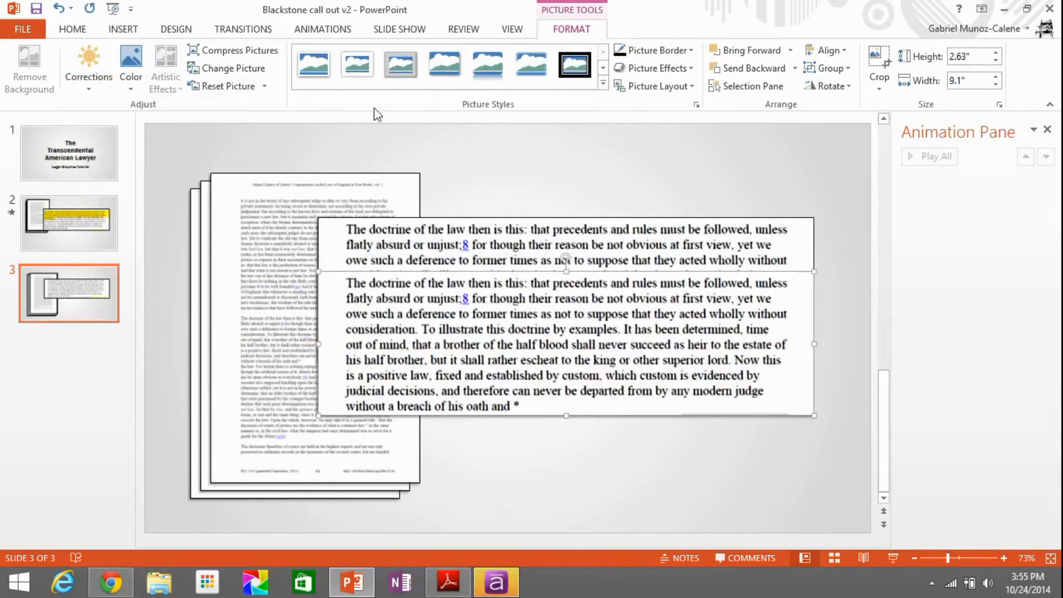
Crop the yellow duplicate to the callout's first three lines and lay it over the original
click(131, 68)
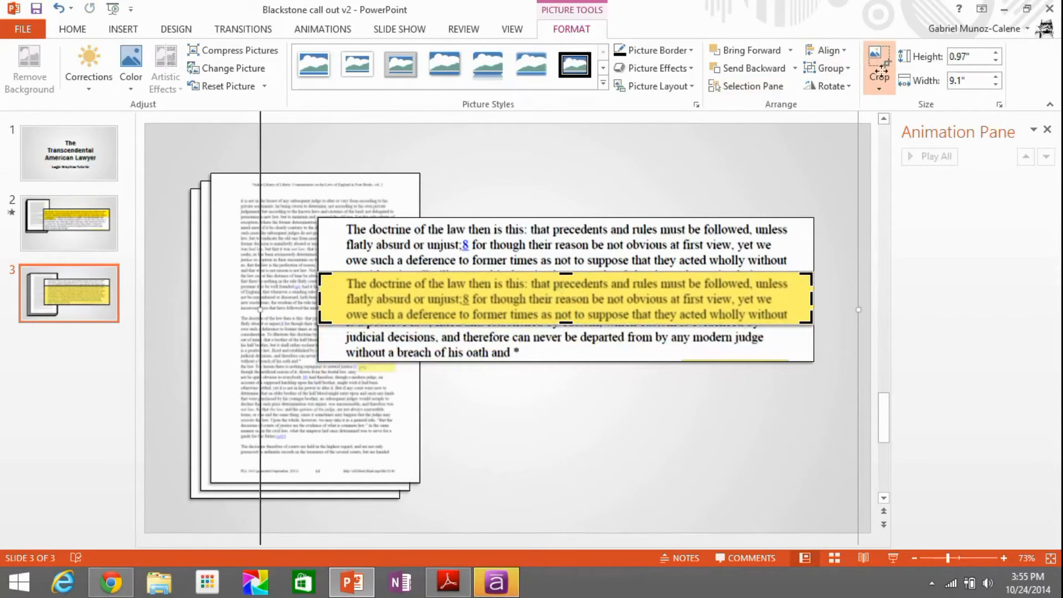
drag(568, 319, 569, 277)
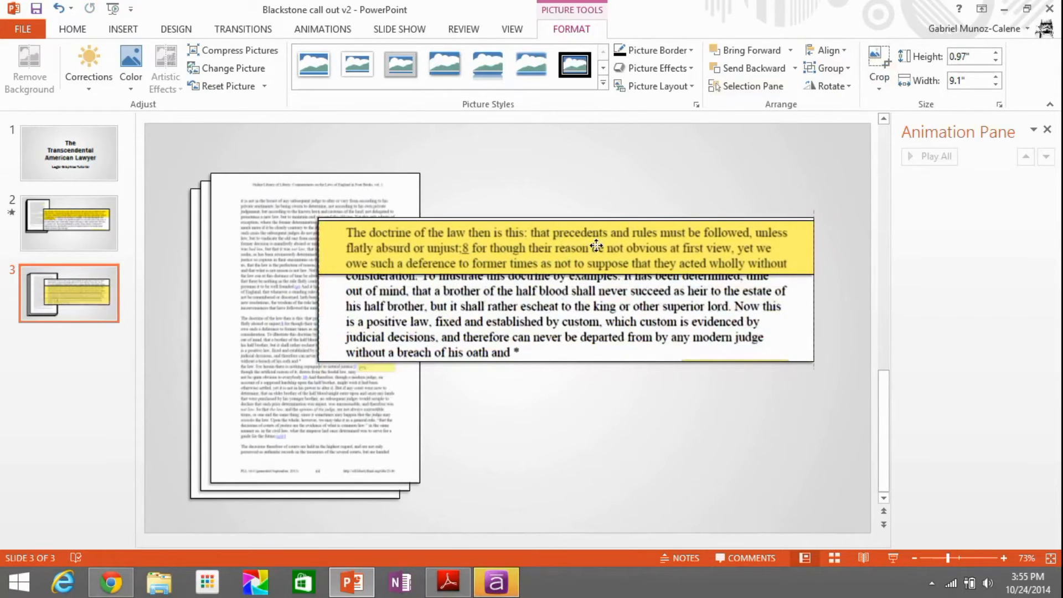
click(566, 247)
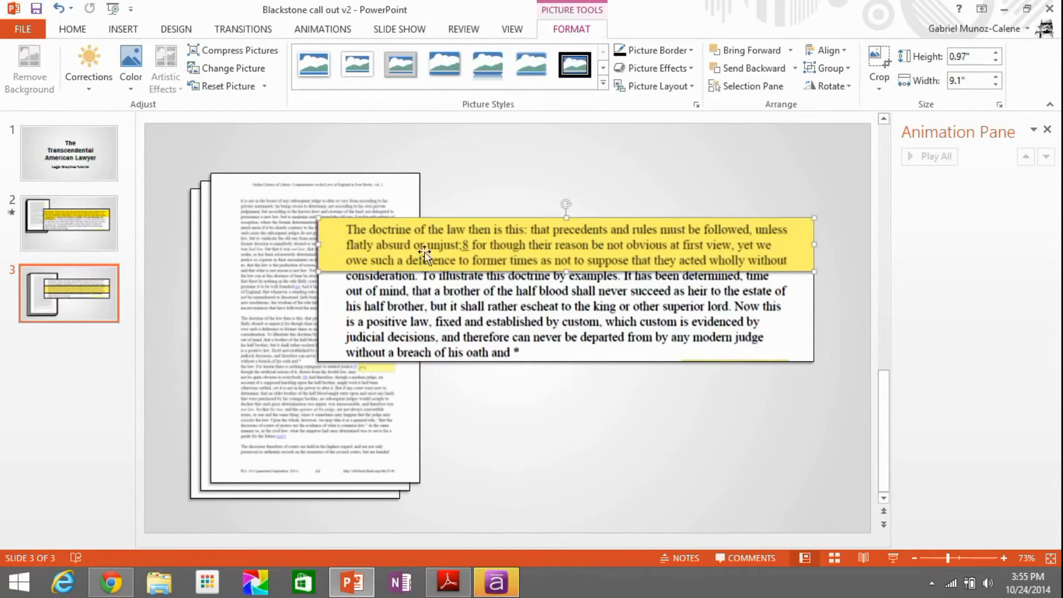
mouse_move(88, 68)
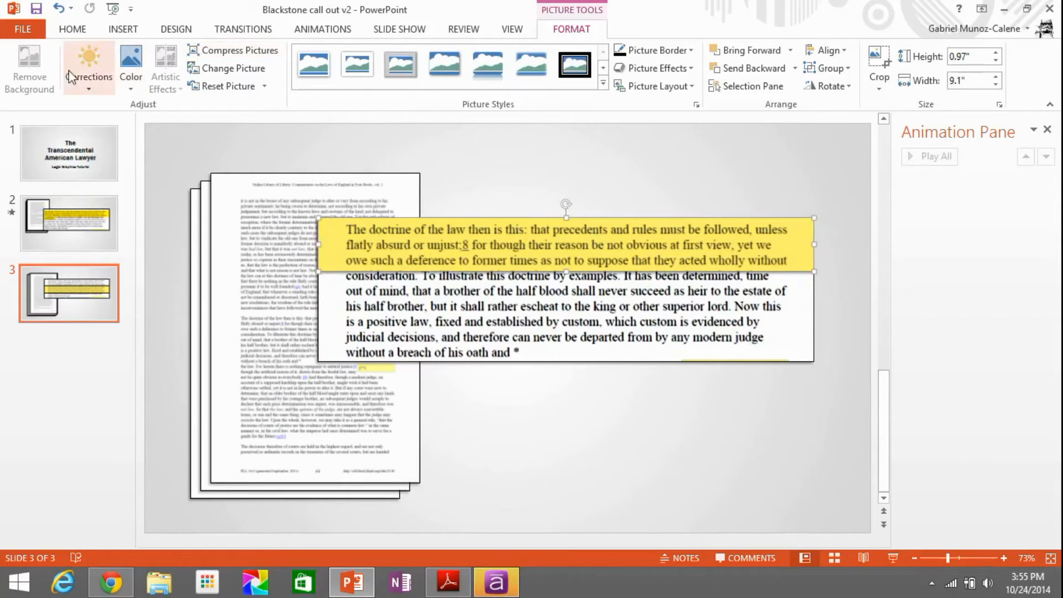
click(88, 68)
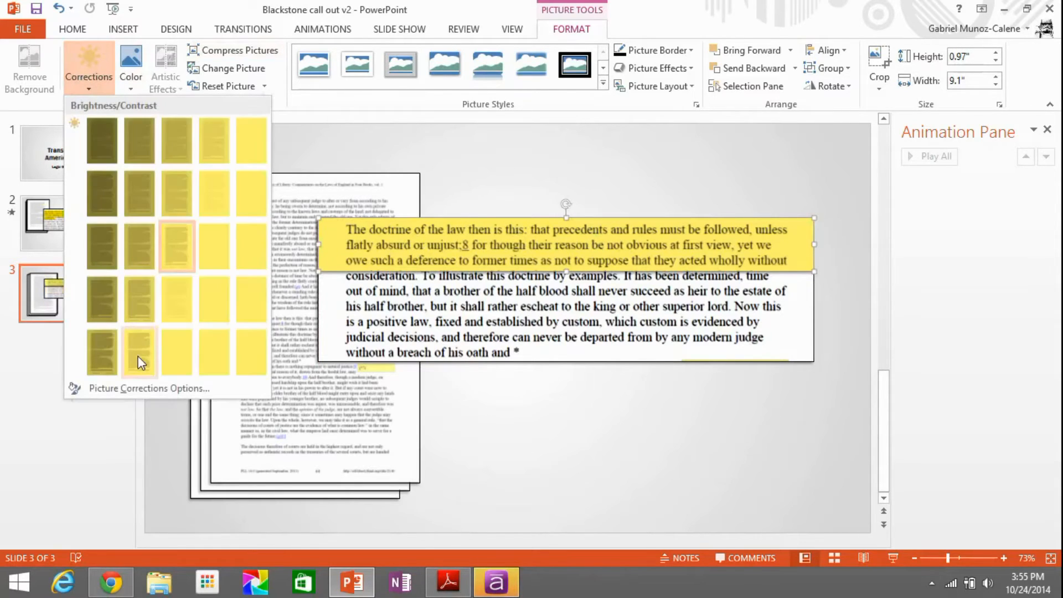
mouse_move(140, 352)
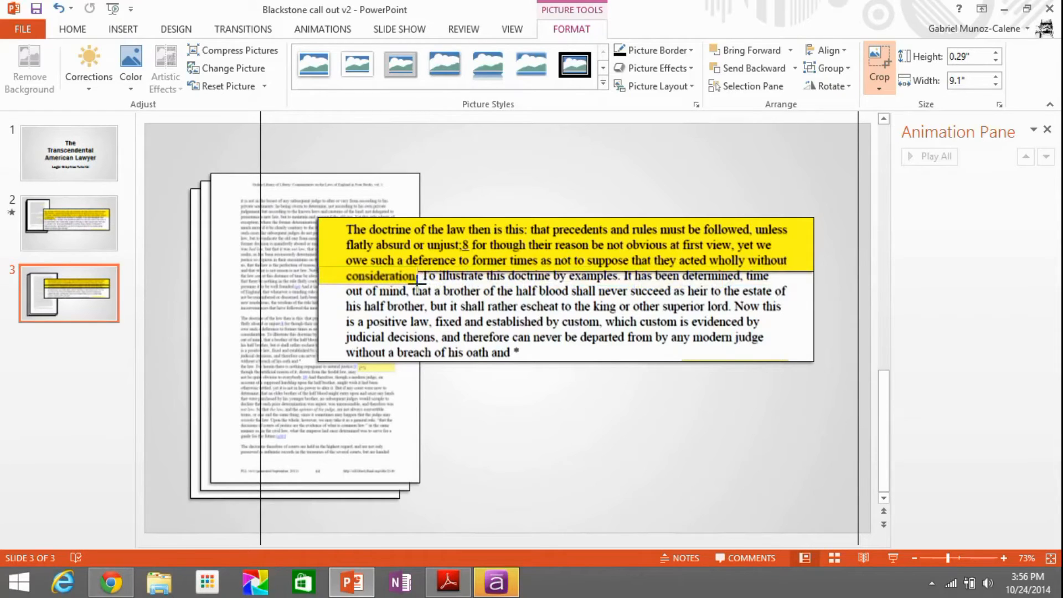
Finish cropping the small yellow highlight down to the word 'consideration.'
click(379, 276)
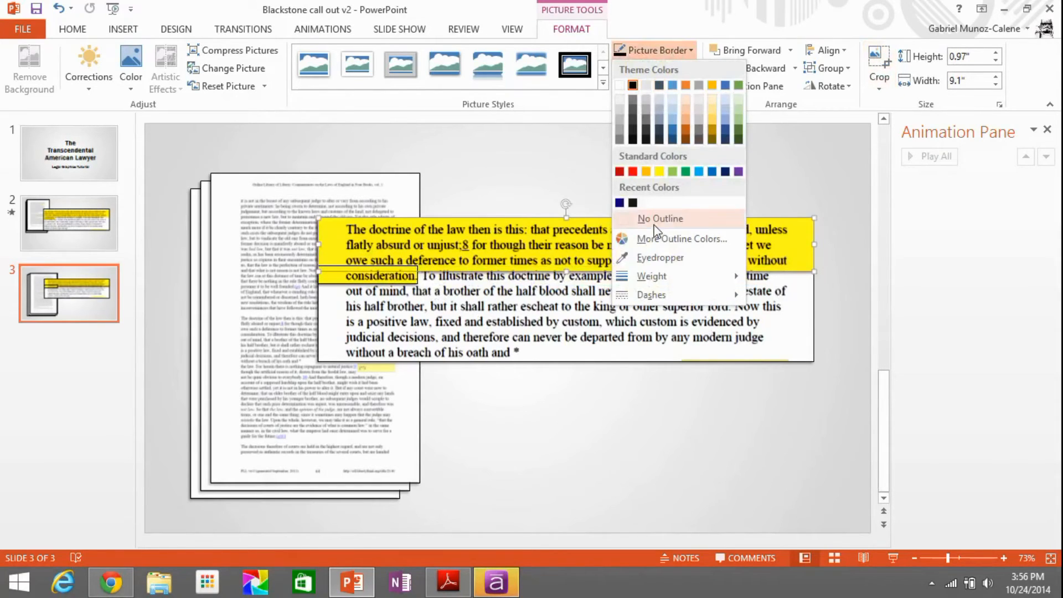
mouse_move(400, 279)
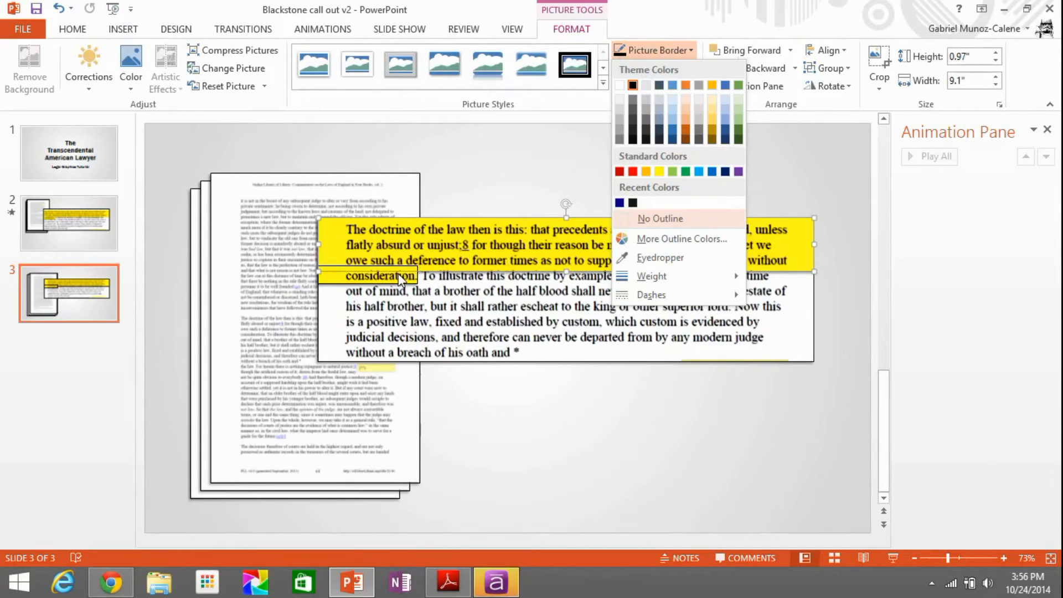
Set the yellow highlight pieces to No Outline so they blend into the callout text
click(651, 50)
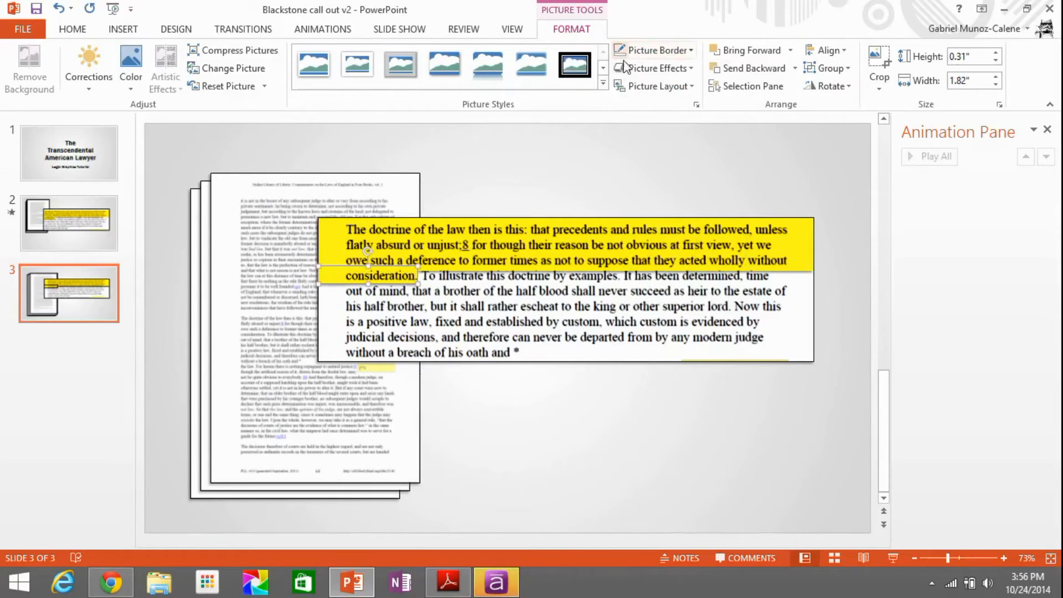
mouse_move(587, 472)
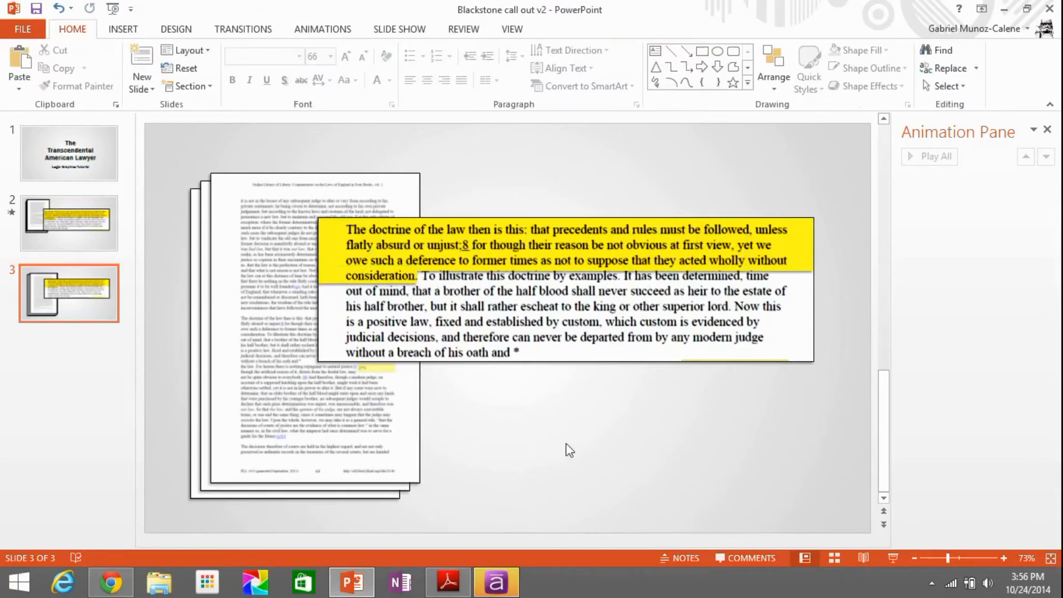
click(565, 244)
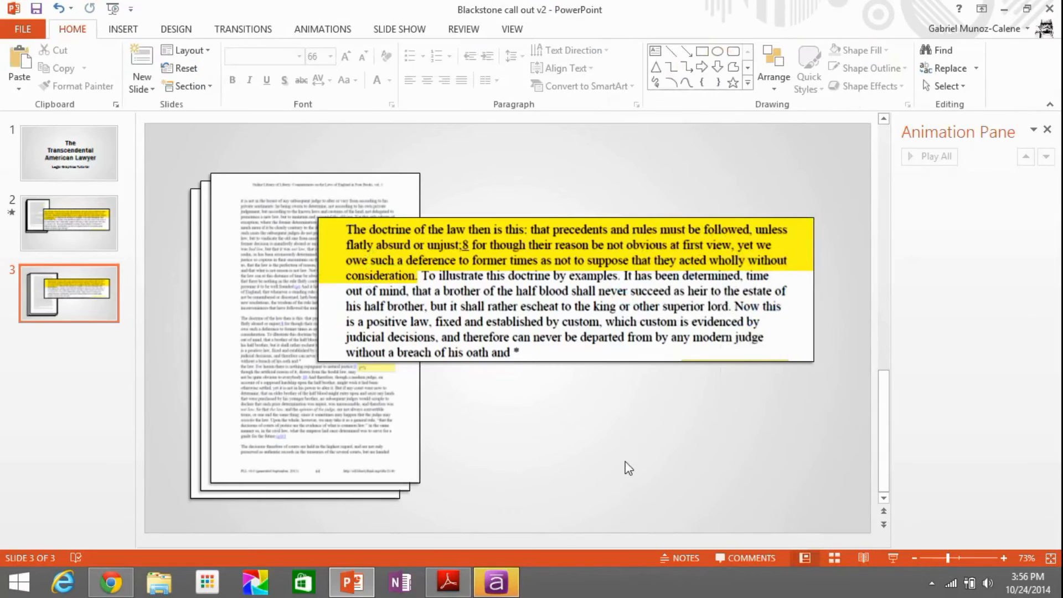
Group the large and small yellow highlights into one object via the right-click menu
click(467, 246)
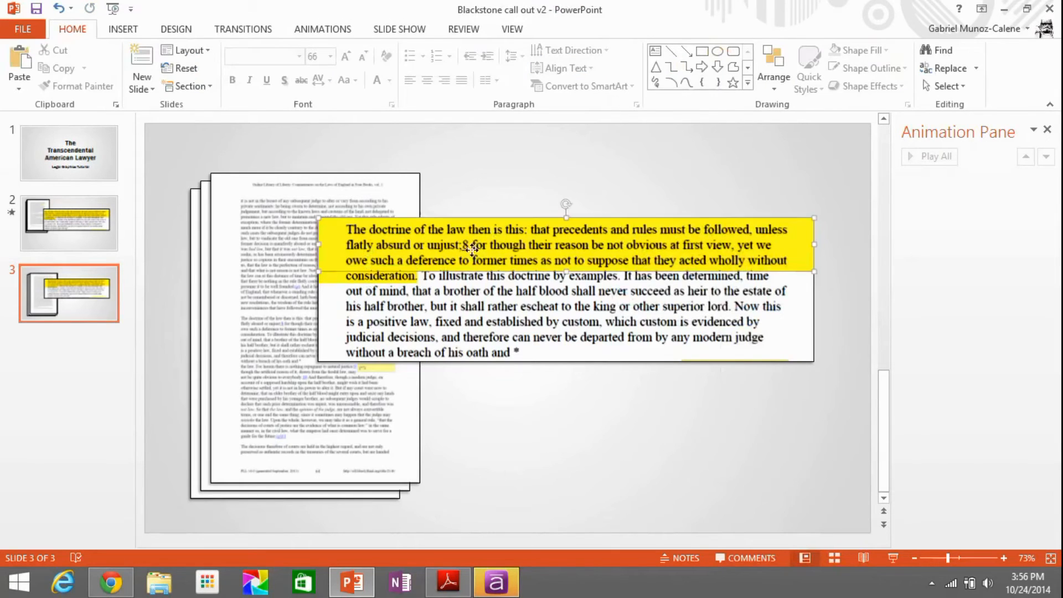
click(380, 277)
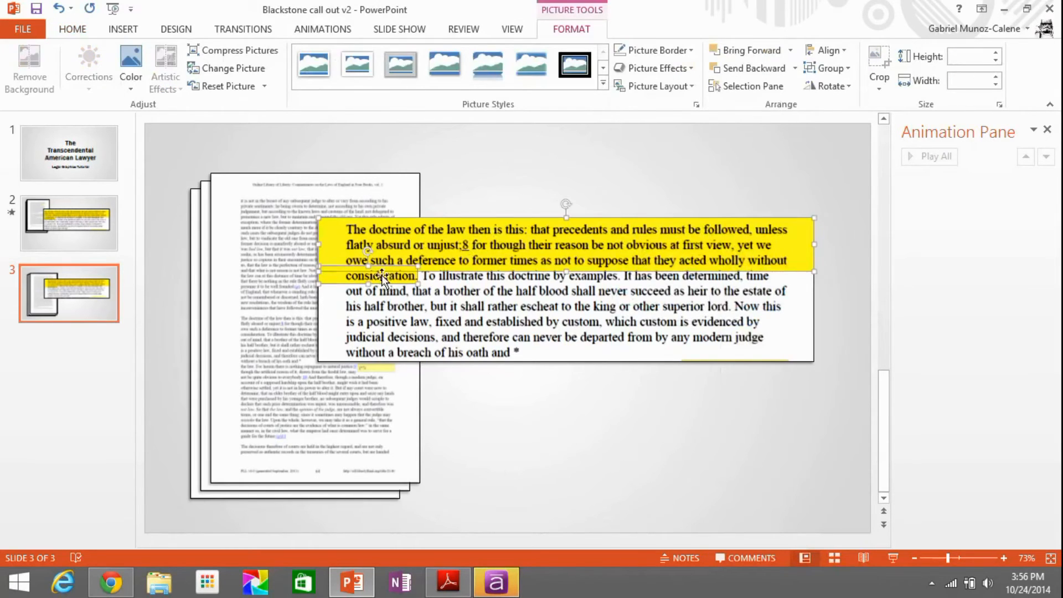
right_click(380, 276)
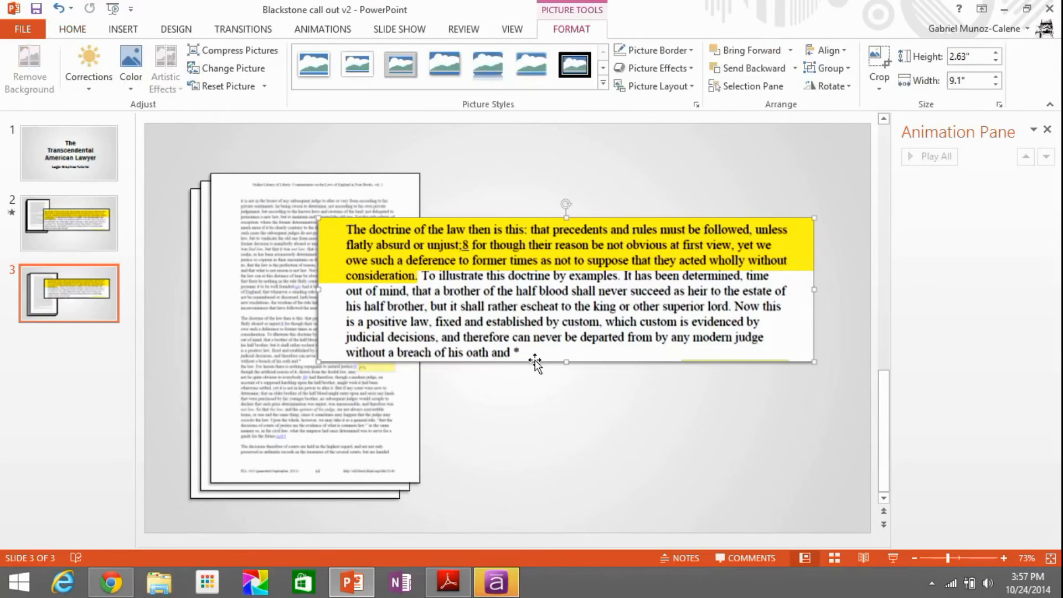
mouse_move(322, 29)
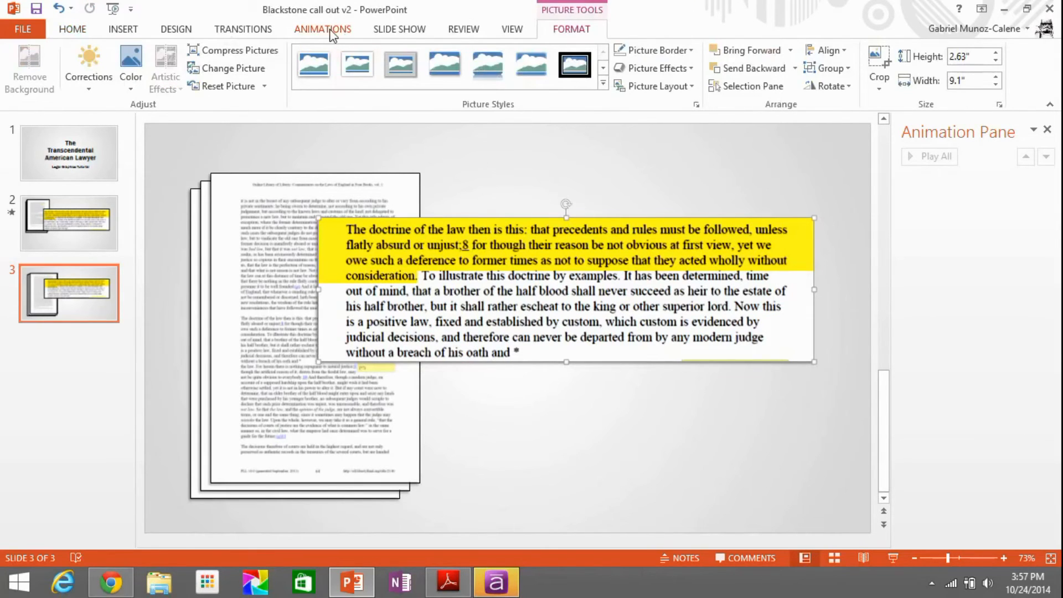
Give the callout a Float In entrance and the highlight group a Wipe from the left
click(322, 29)
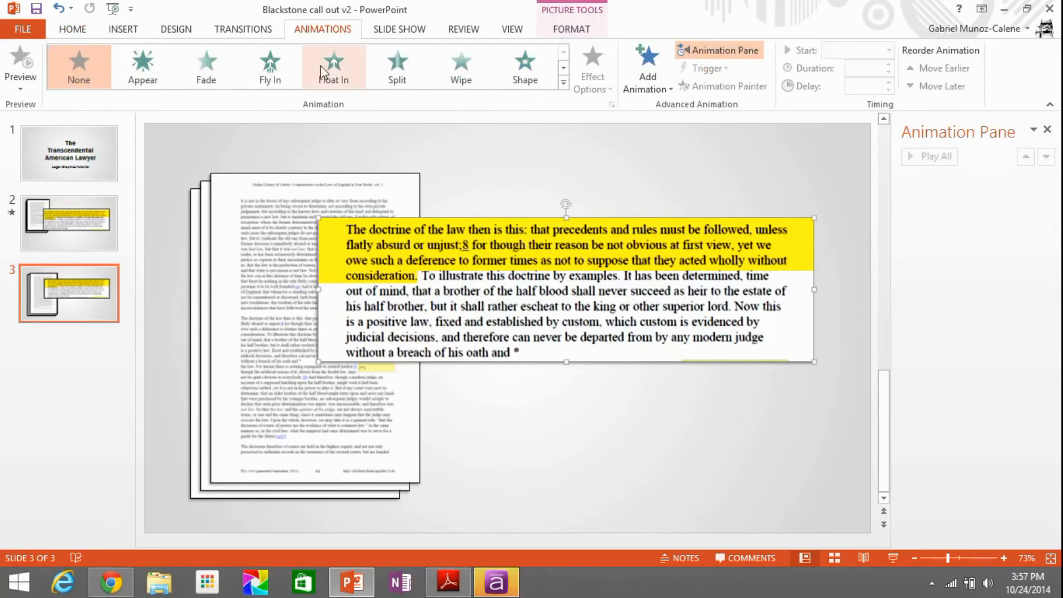
click(334, 66)
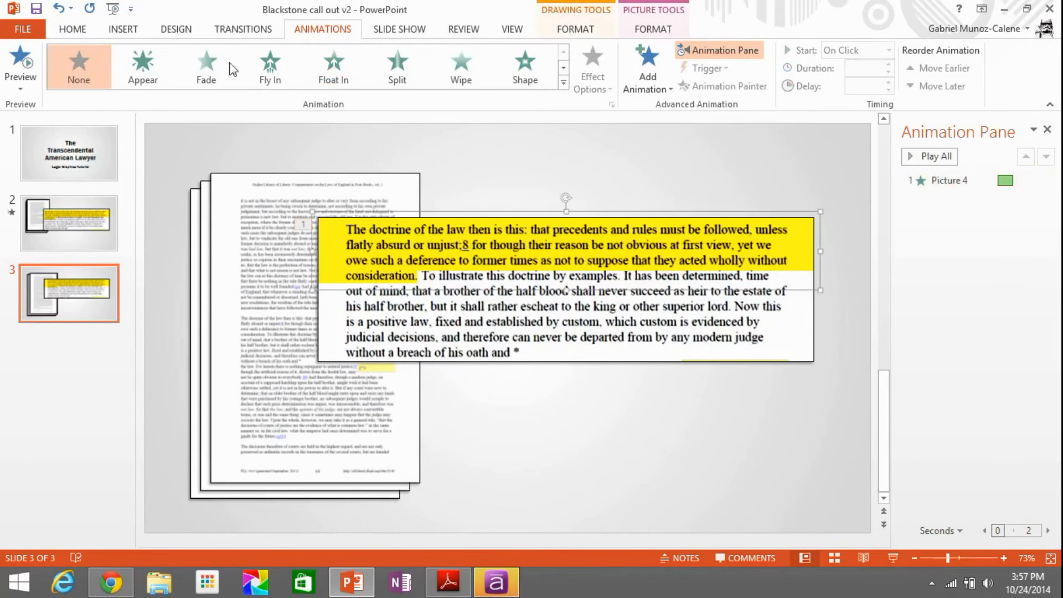
click(460, 66)
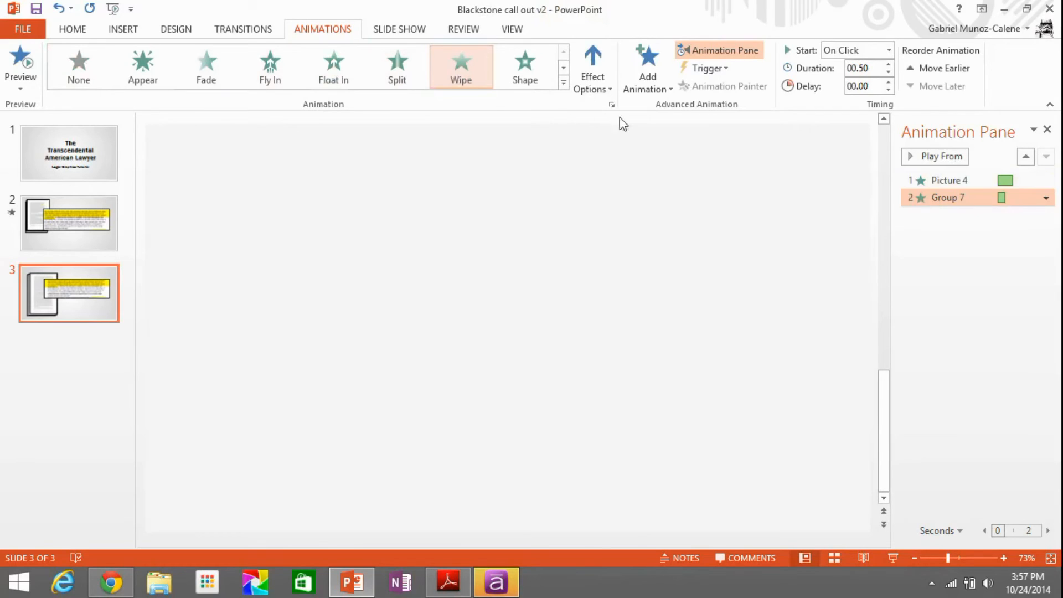
click(591, 68)
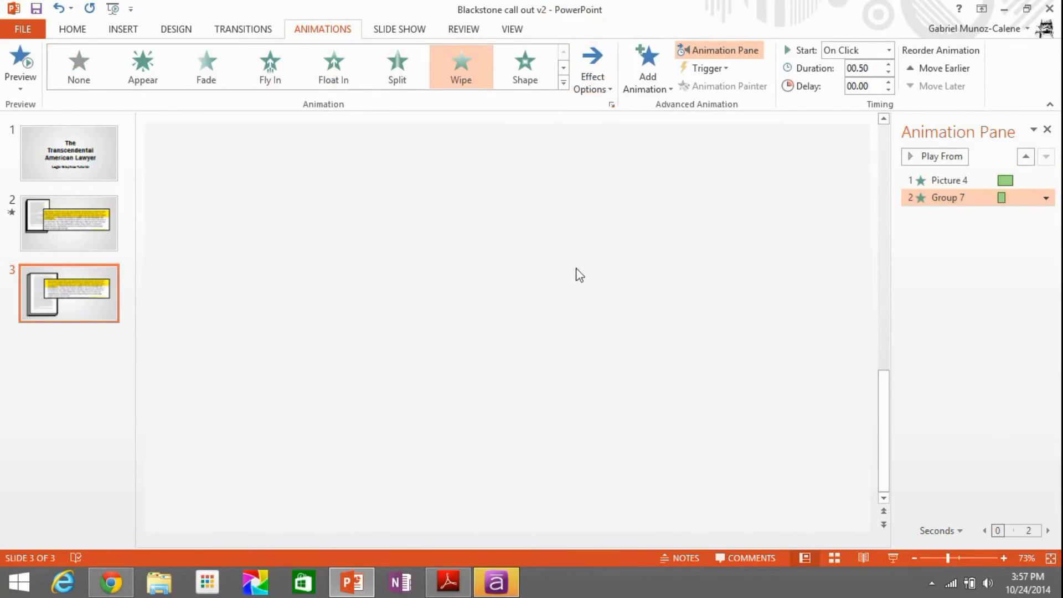
Preview the animations and set the wipe to start After Previous
click(20, 67)
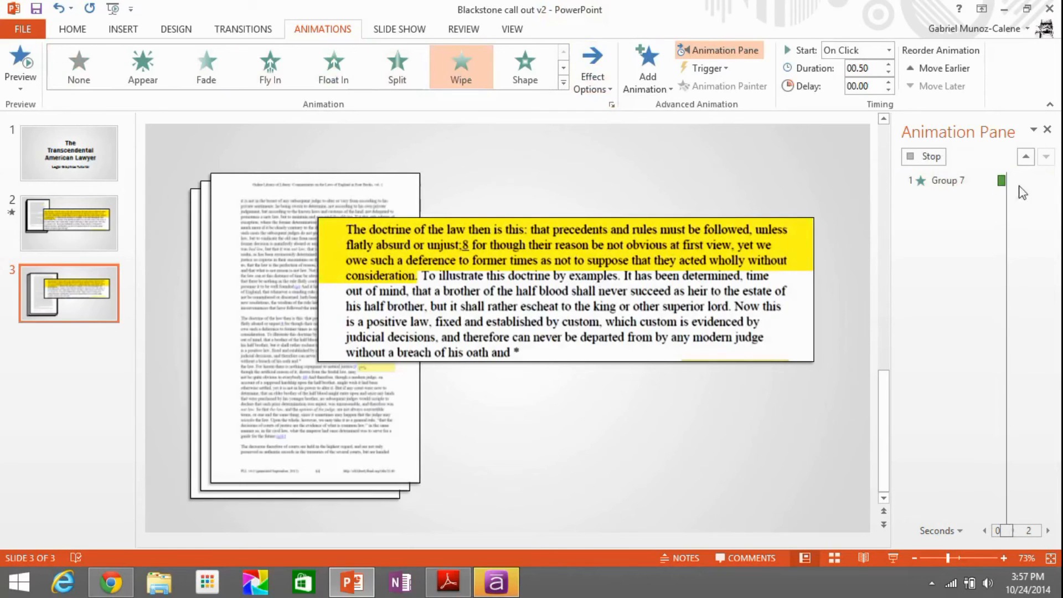
click(1046, 197)
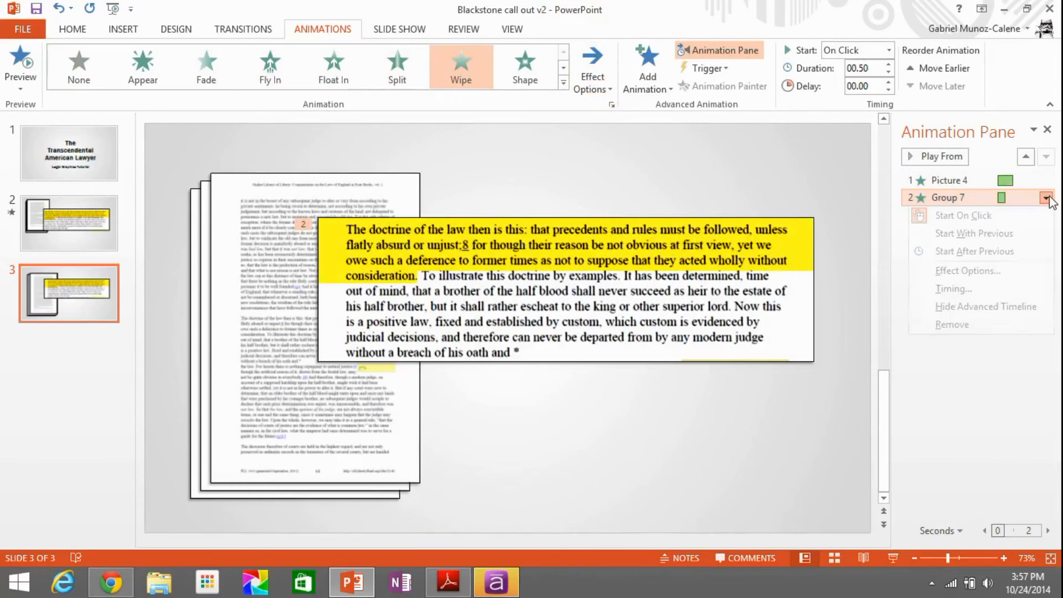
click(974, 251)
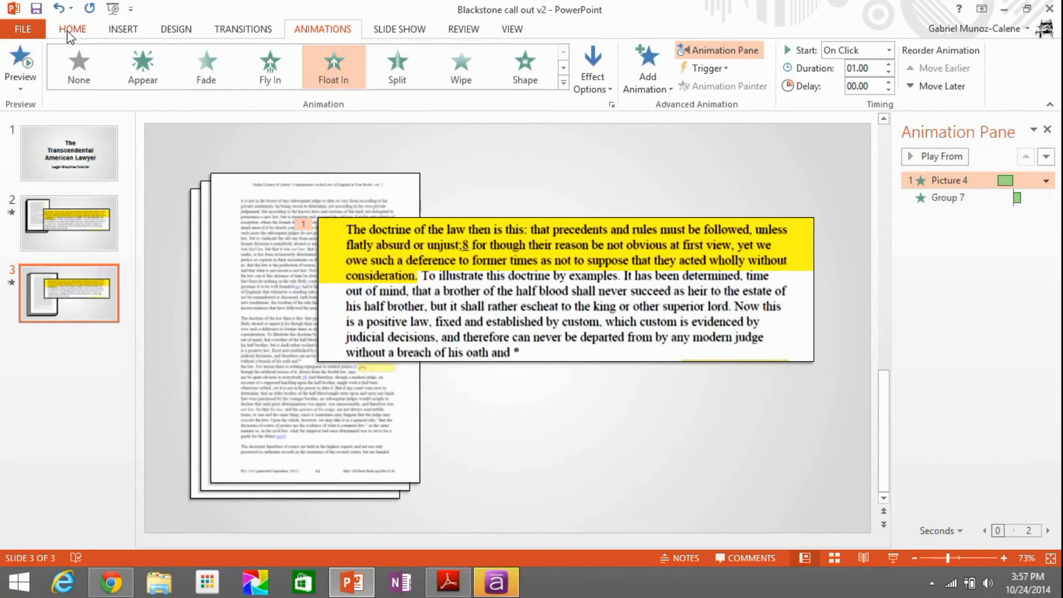
Insert a new slide and title it 'Placeholder Test'
click(72, 28)
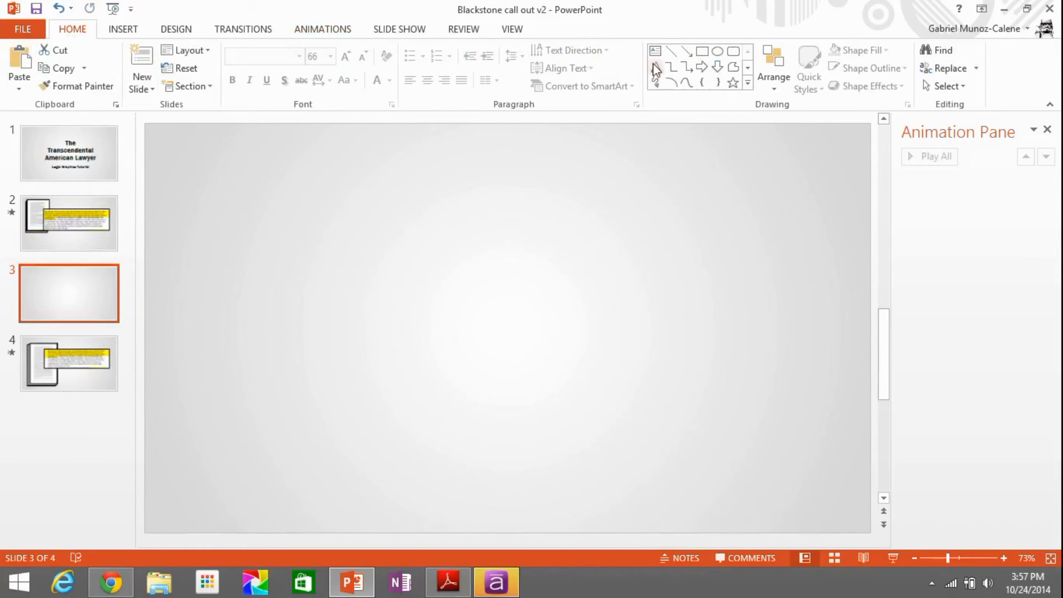
click(188, 50)
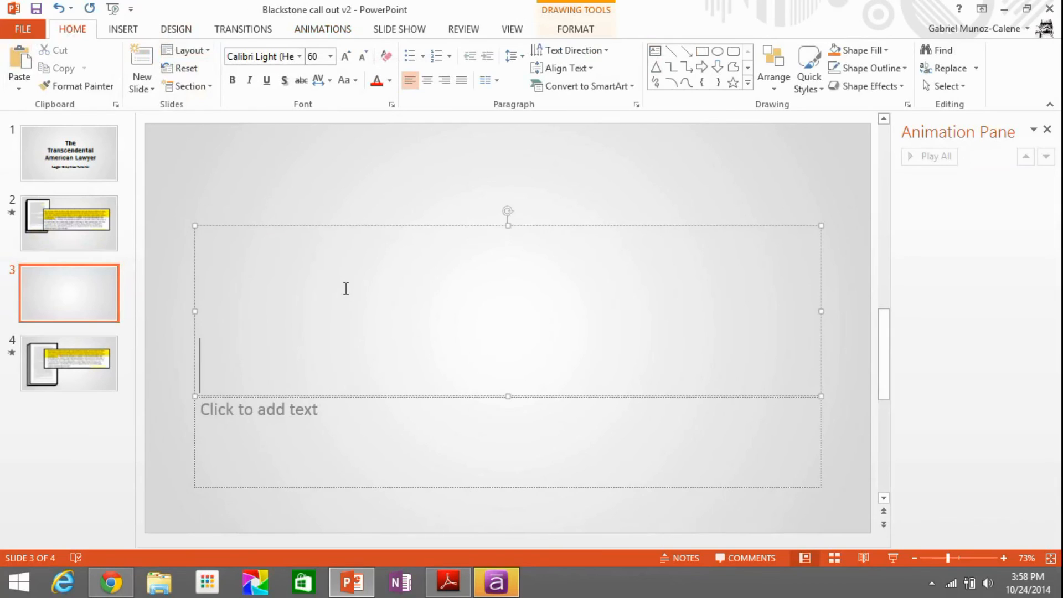
text(Place)
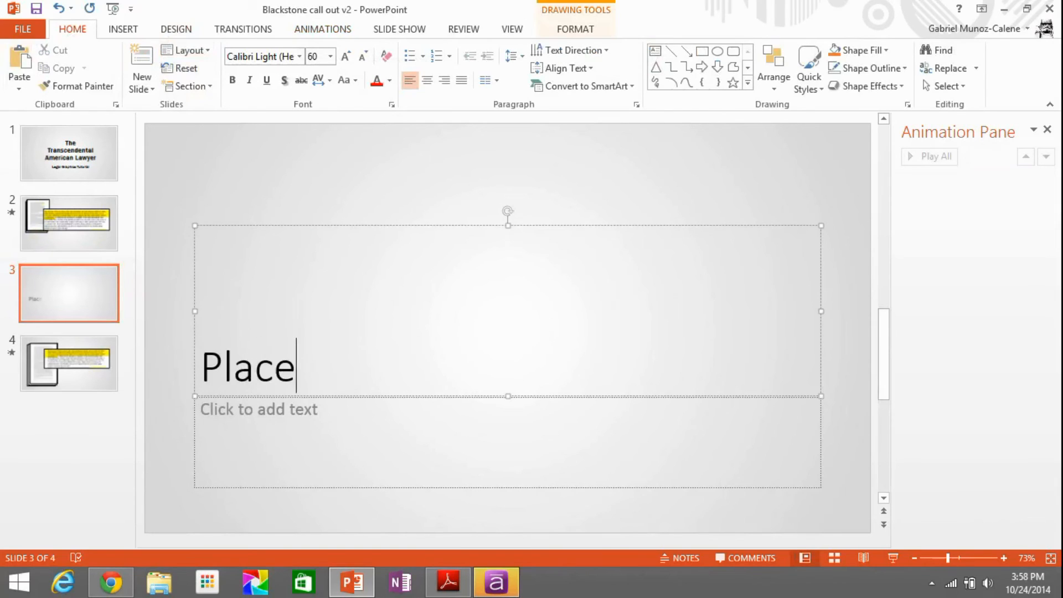
text(holder T)
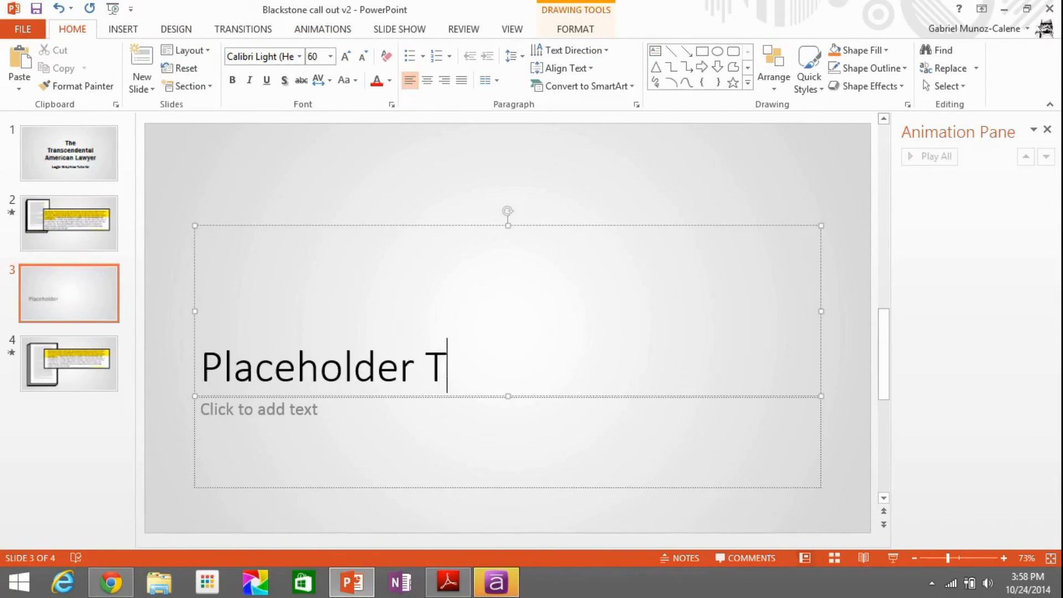
text(est)
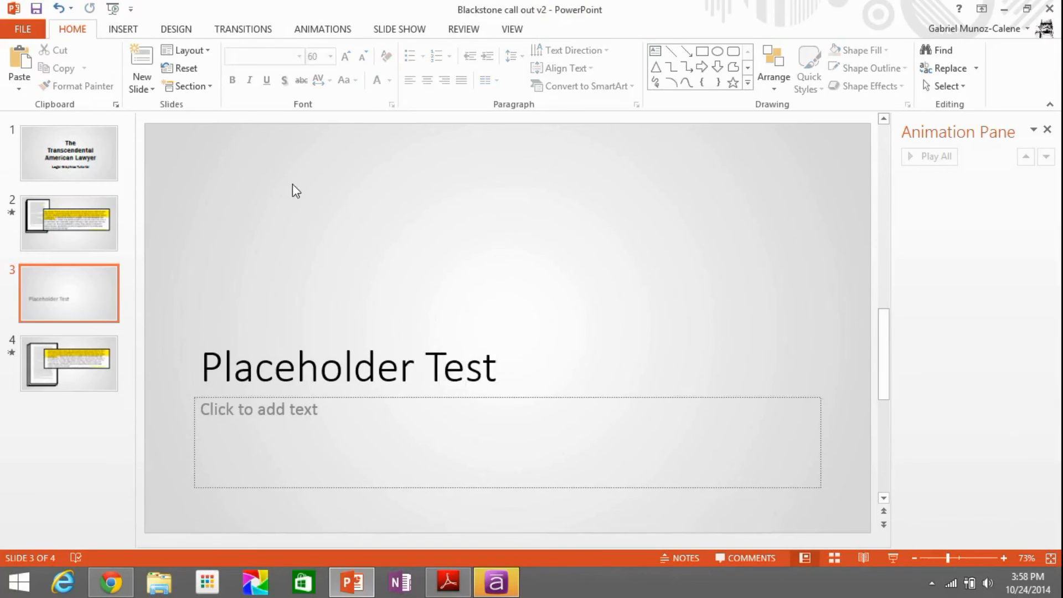